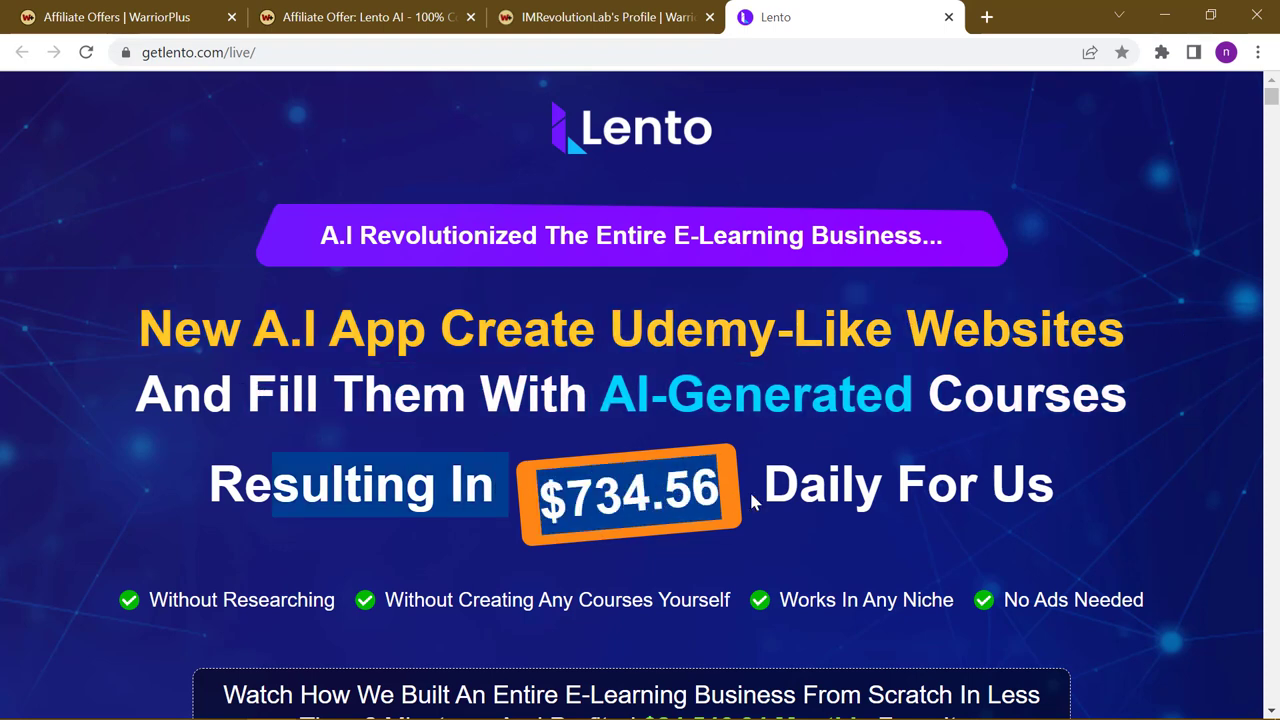
Scroll down the getlento.com page past the headline and the sales video
{"action": "scroll", "scroll_direction": "down", "scroll_amount": 3}
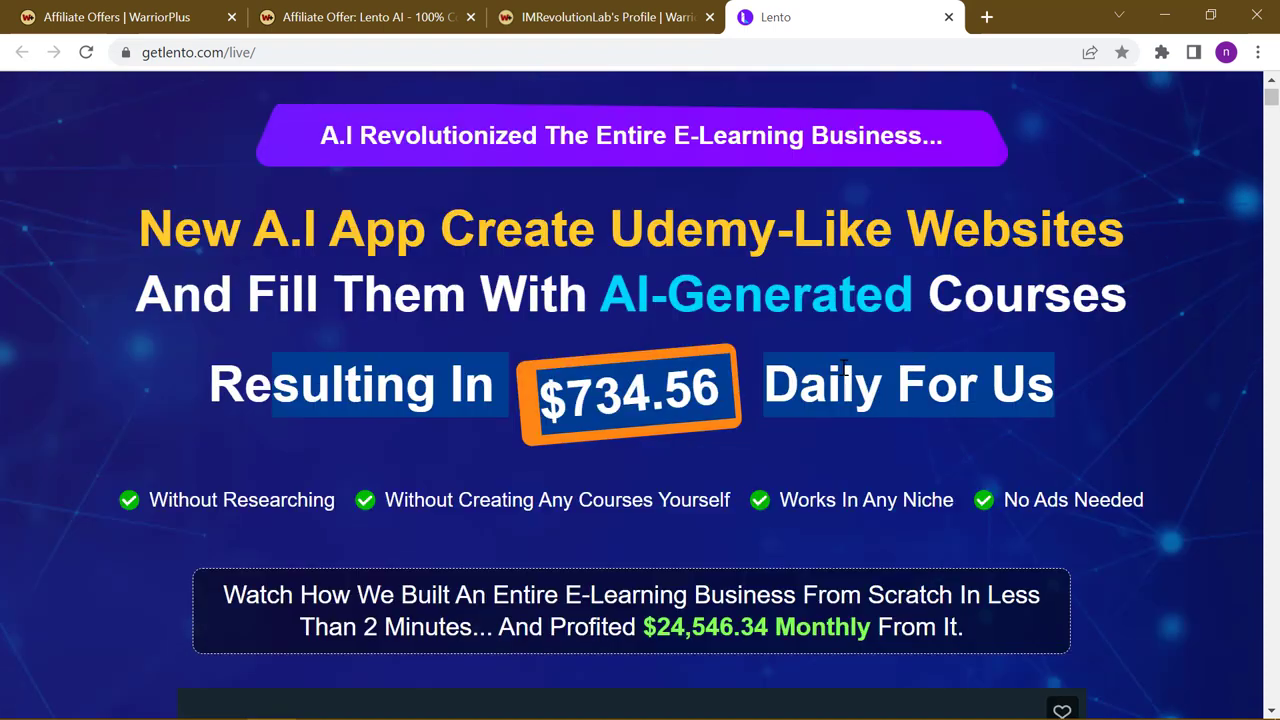
{"action": "scroll", "scroll_direction": "down", "scroll_amount": 3}
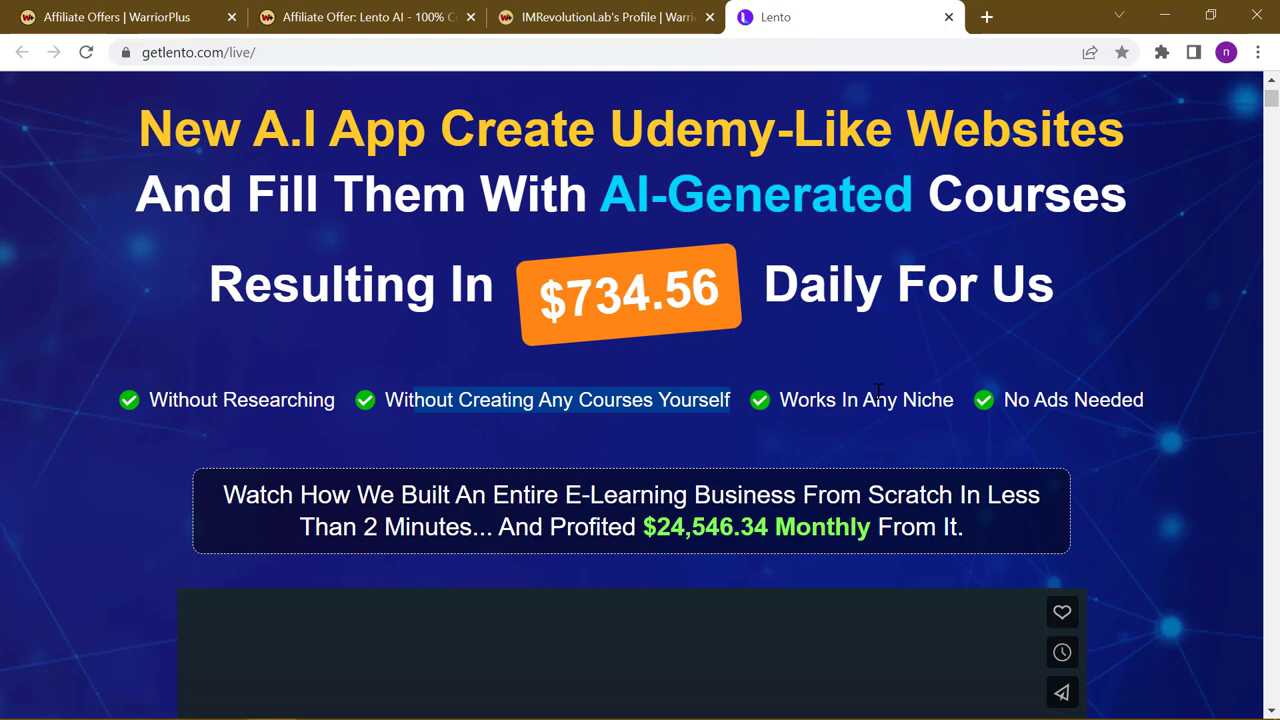
{"action": "scroll", "scroll_direction": "down", "scroll_amount": 3}
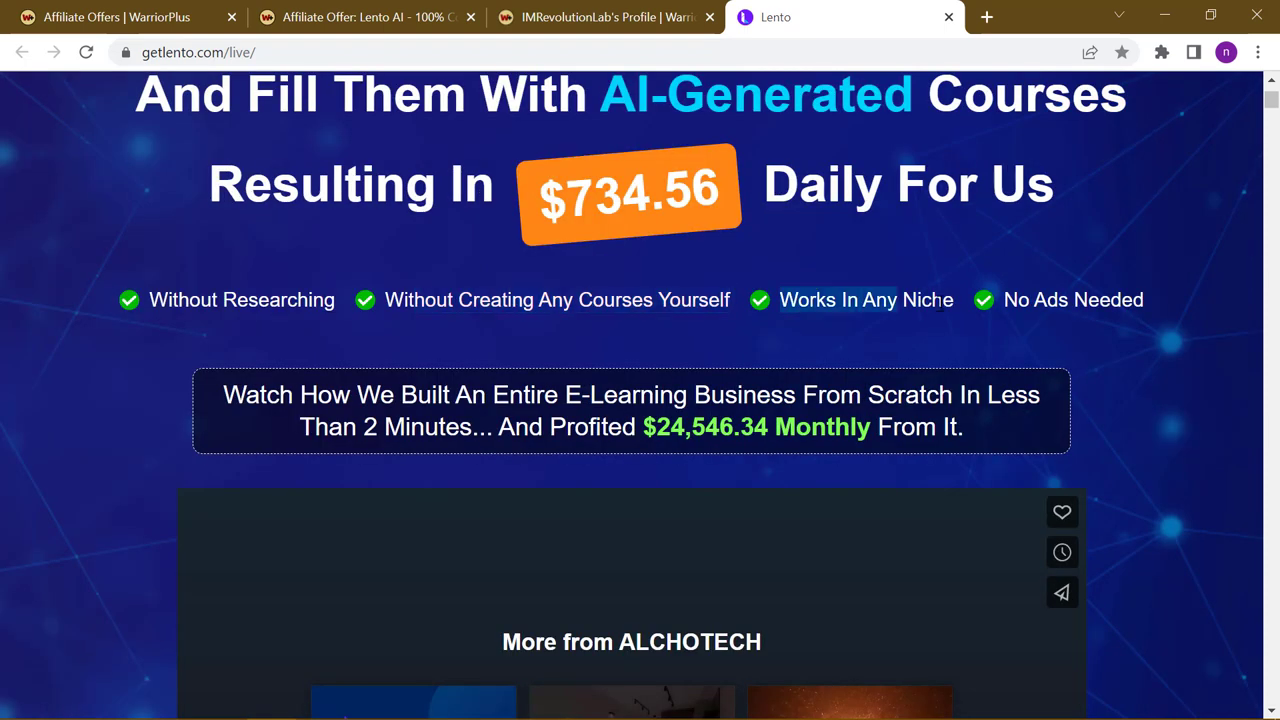
{"action": "mouse_move", "coordinate": [1056, 352]}
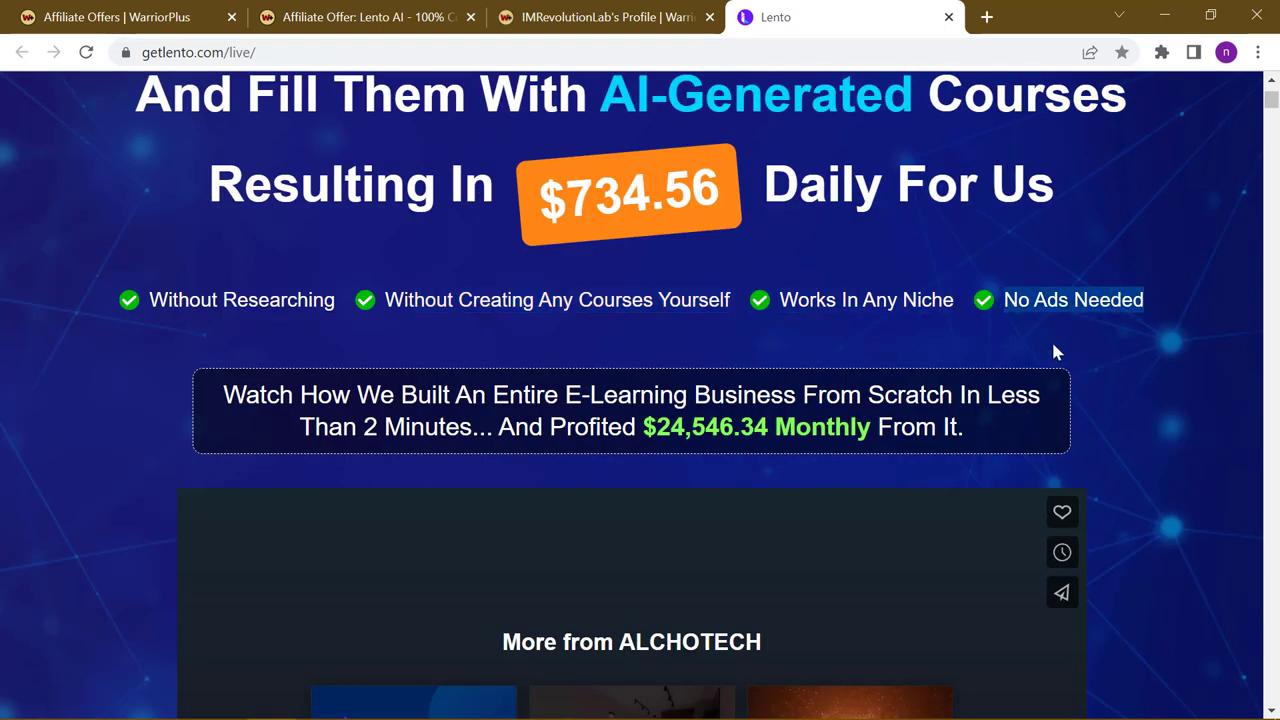
{"action": "scroll", "scroll_direction": "down", "scroll_amount": 3}
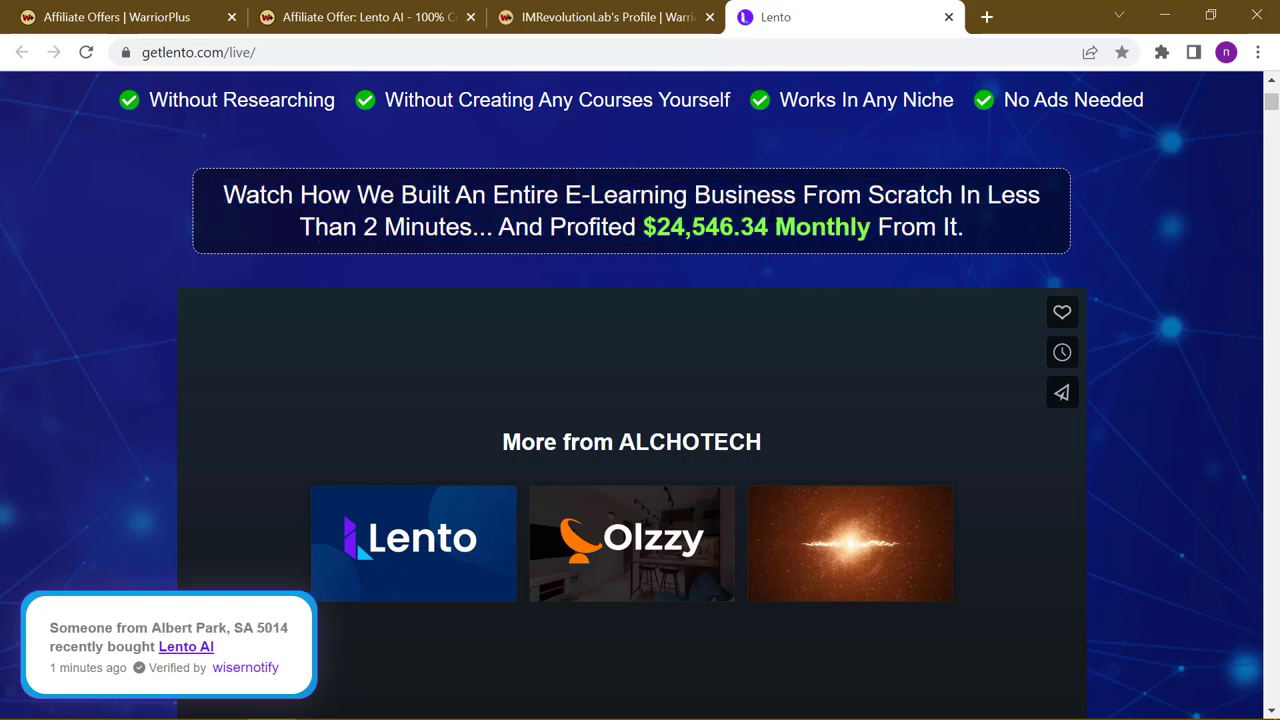
Continue down past the $14 one-time price offer and guarantee to the DFY bonus list
{"action": "scroll", "scroll_direction": "down", "scroll_amount": 3}
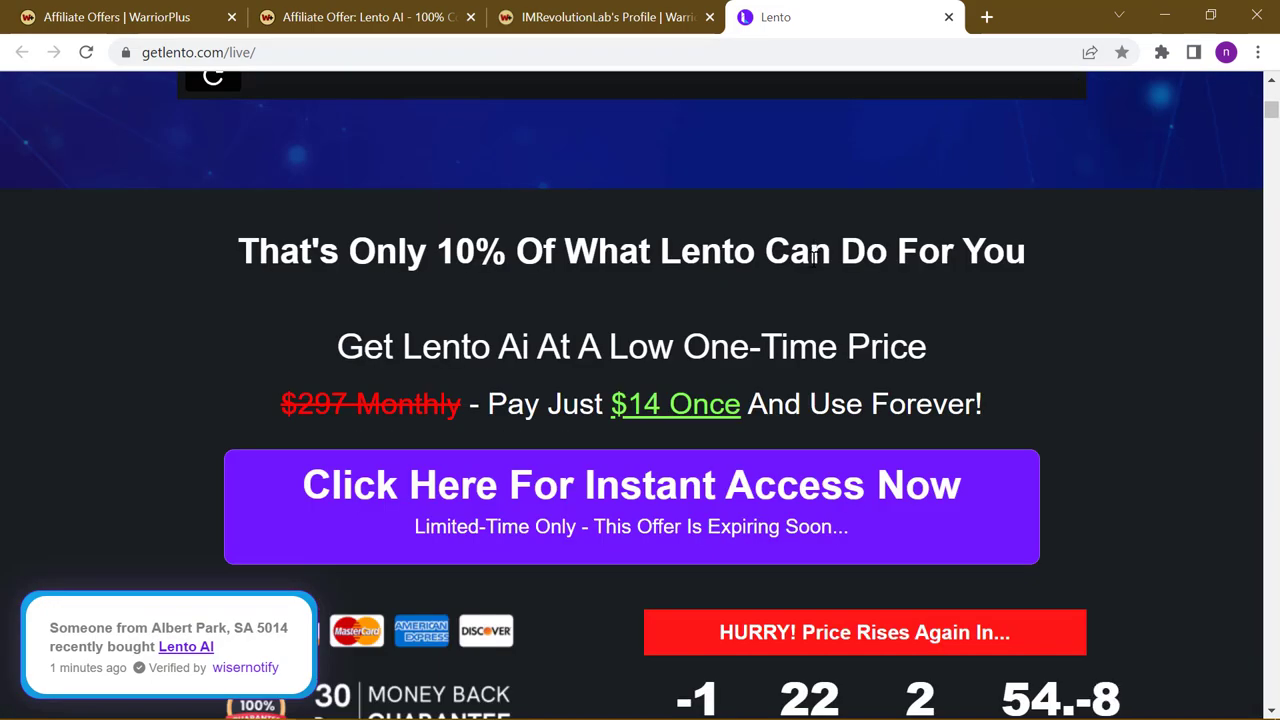
{"action": "scroll", "scroll_direction": "down", "scroll_amount": 3}
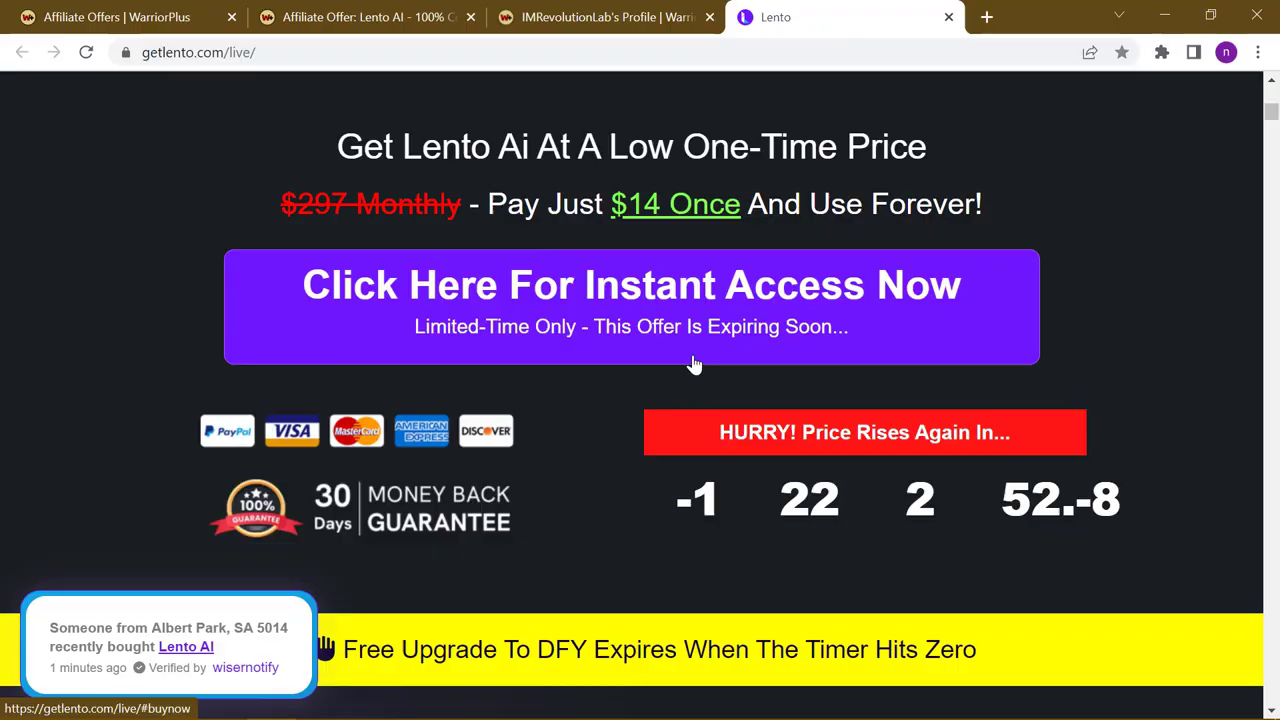
{"action": "scroll", "scroll_direction": "down", "scroll_amount": 3}
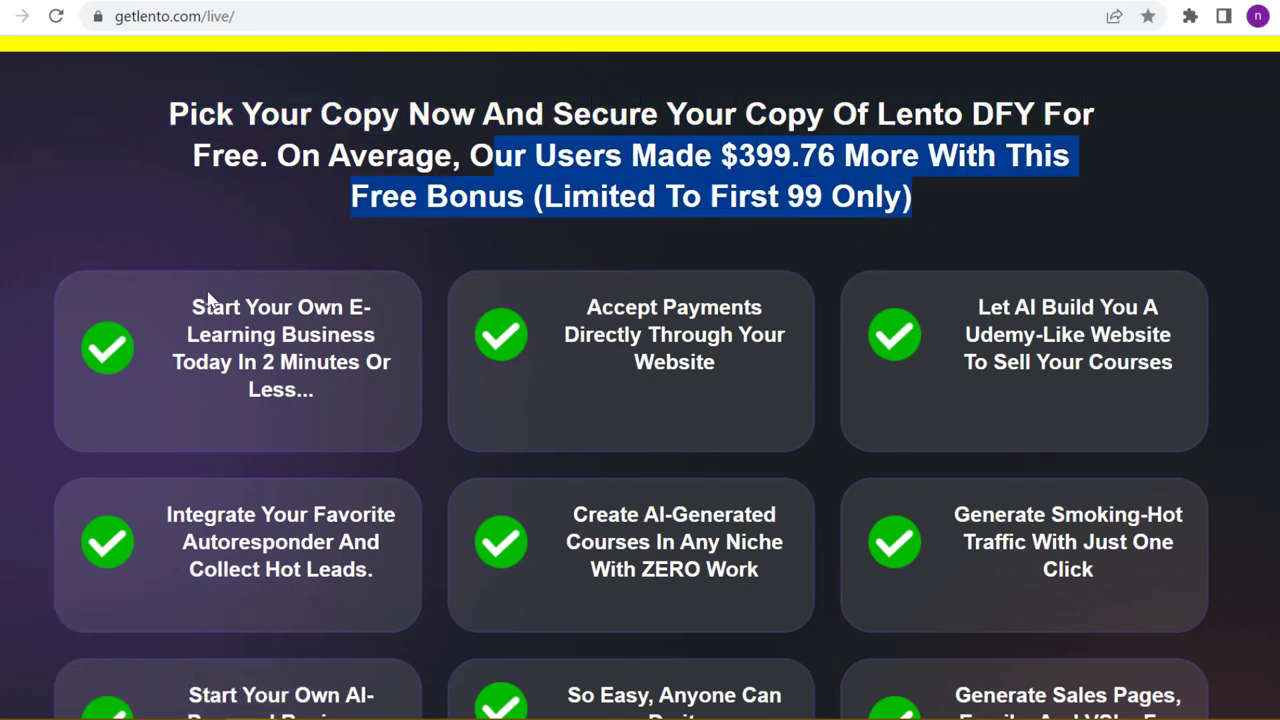
Clear the bonus heading highlight and read down through the checkmarked DFY feature cards
{"action": "left_click", "coordinate": [760, 160]}
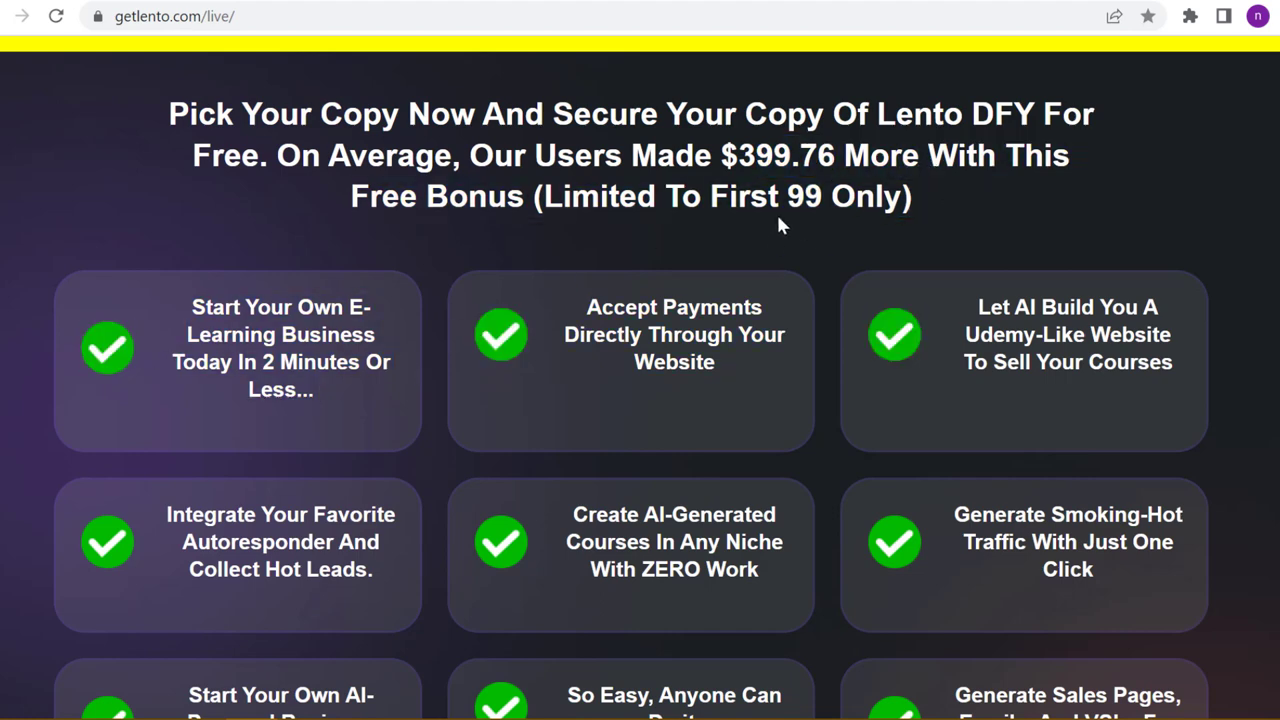
{"action": "mouse_move", "coordinate": [196, 312]}
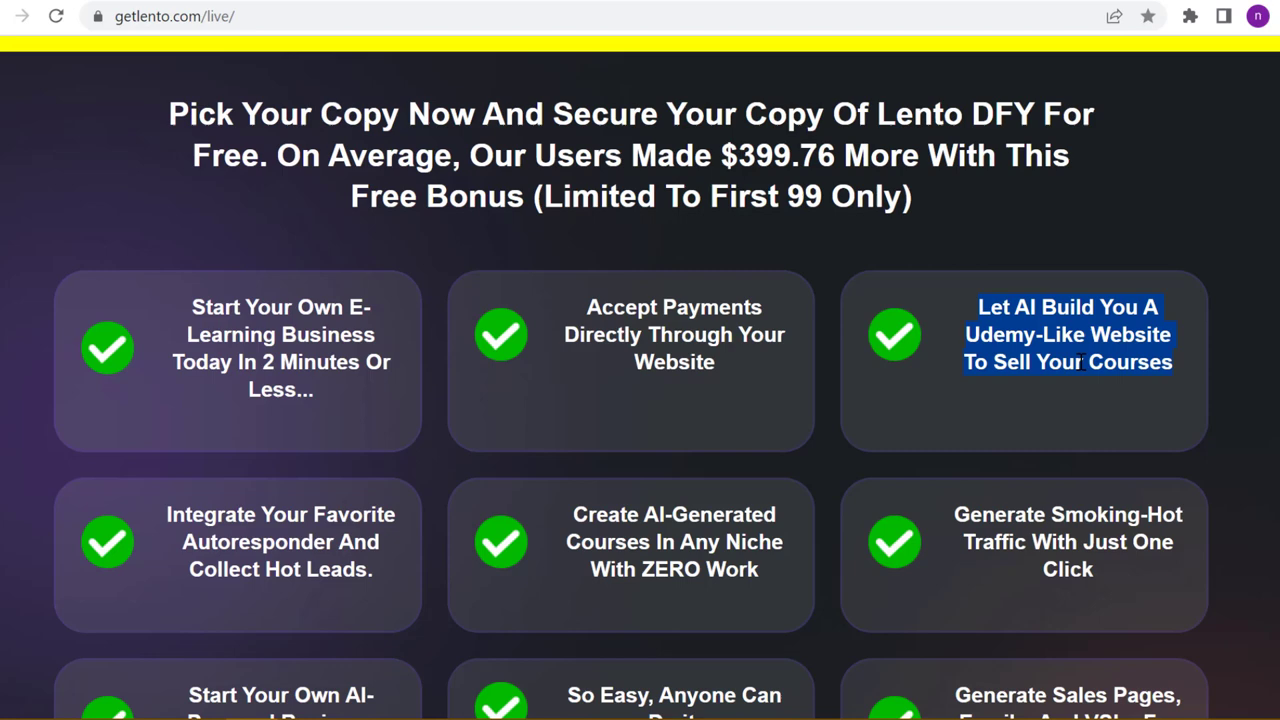
{"action": "scroll", "scroll_direction": "down", "scroll_amount": 3}
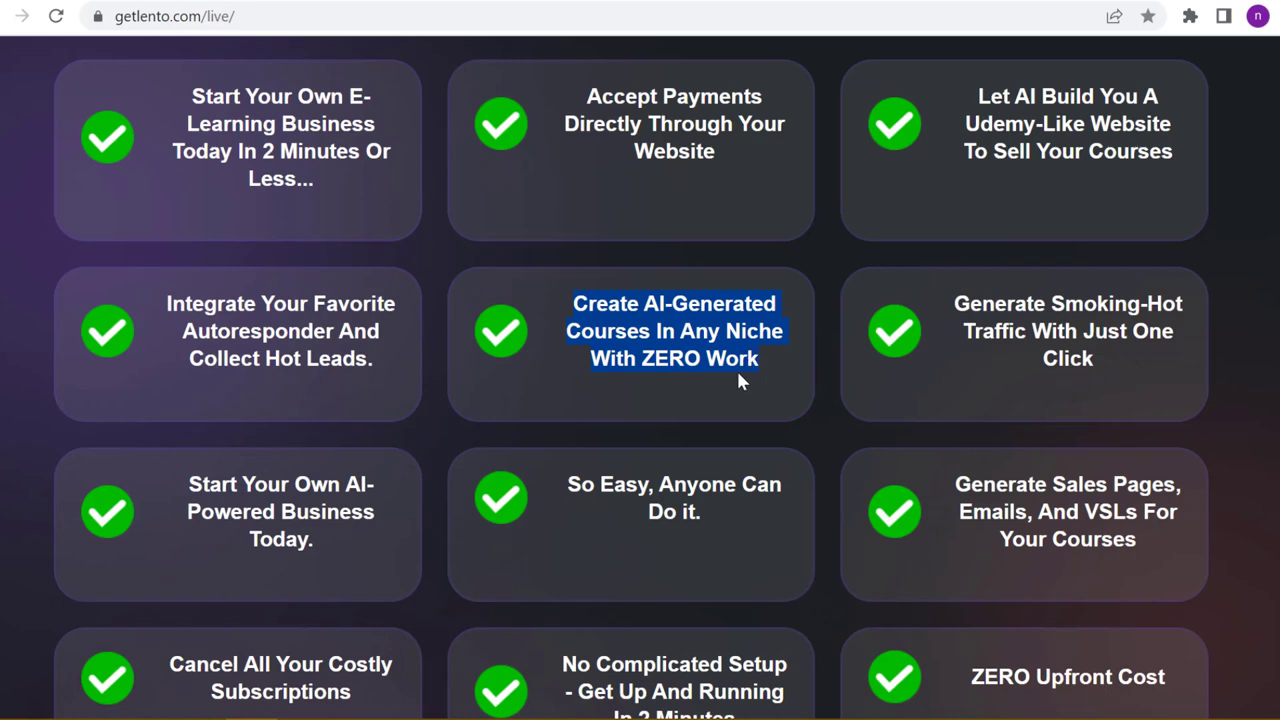
{"action": "mouse_move", "coordinate": [940, 310]}
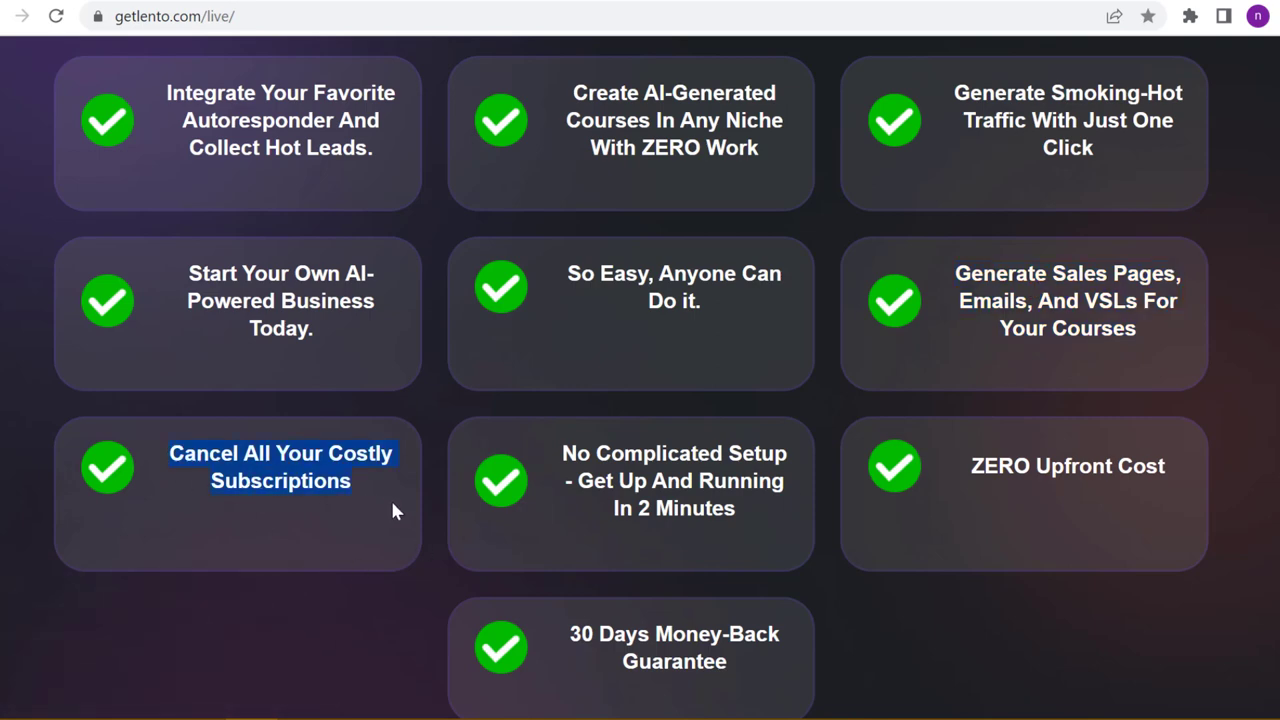
{"action": "mouse_move", "coordinate": [308, 460]}
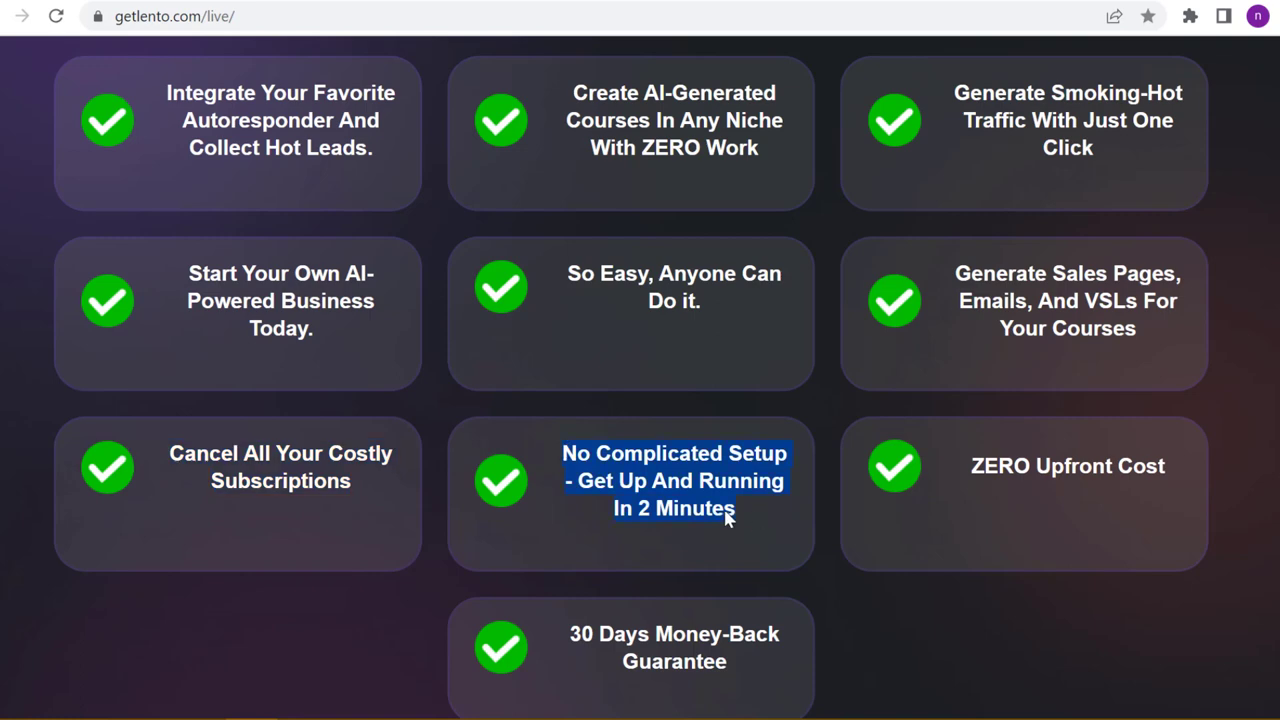
{"action": "scroll", "scroll_direction": "down", "scroll_amount": 3}
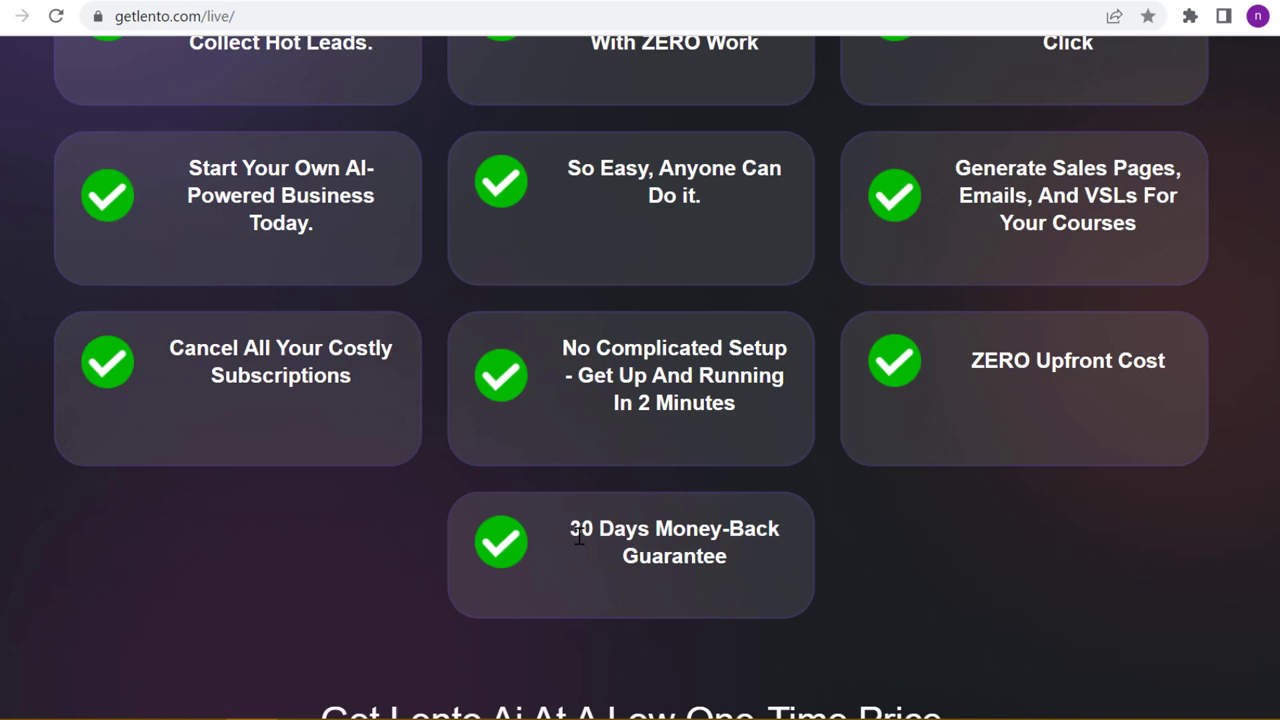
Highlight the 30 Days Money-Back Guarantee text and nudge back up to keep it in view
{"action": "double_click", "coordinate": [674, 528]}
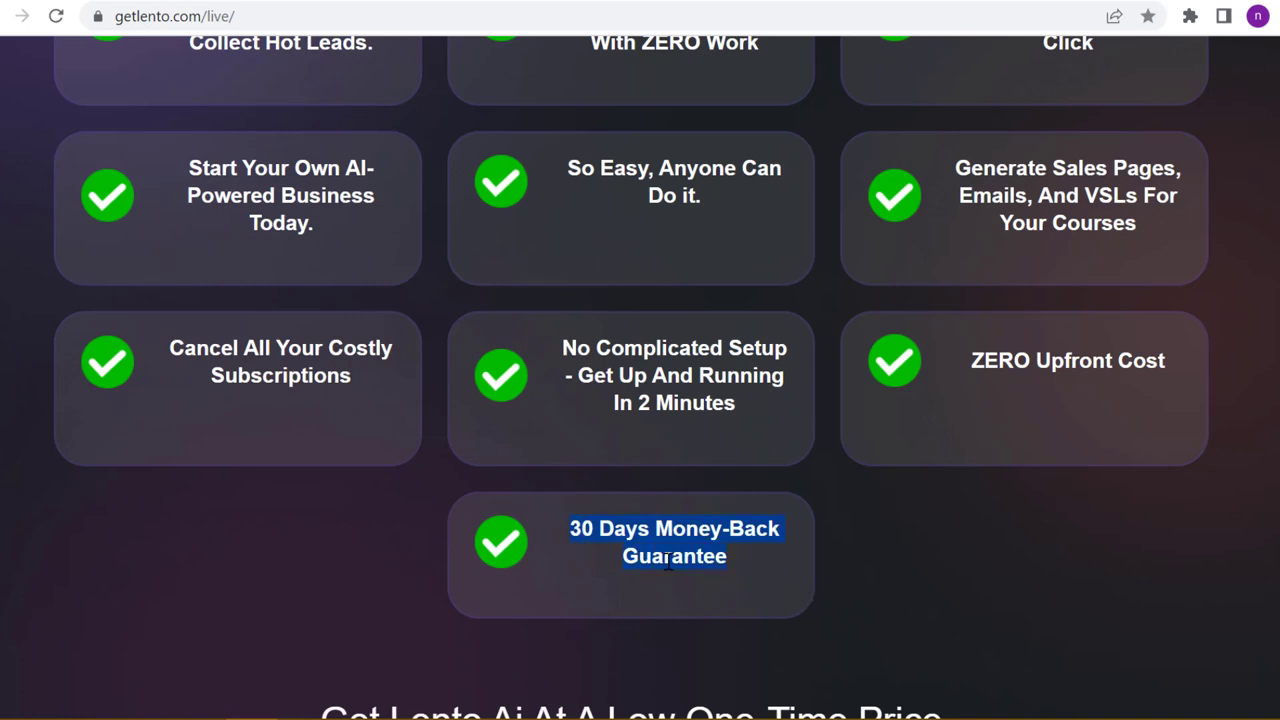
{"action": "scroll", "scroll_direction": "up", "scroll_amount": 3}
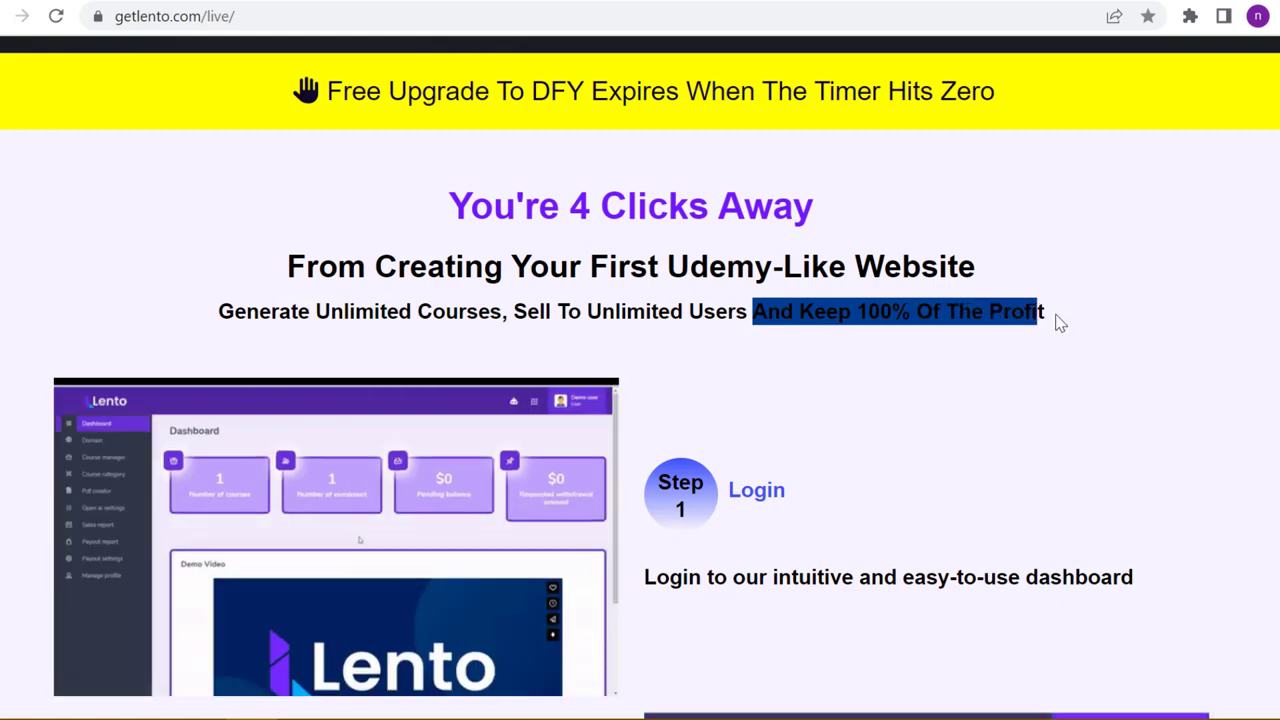
Scroll through the '4 Clicks Away' steps from Login down to Step 4 Profit
{"action": "scroll", "scroll_direction": "down", "scroll_amount": 3}
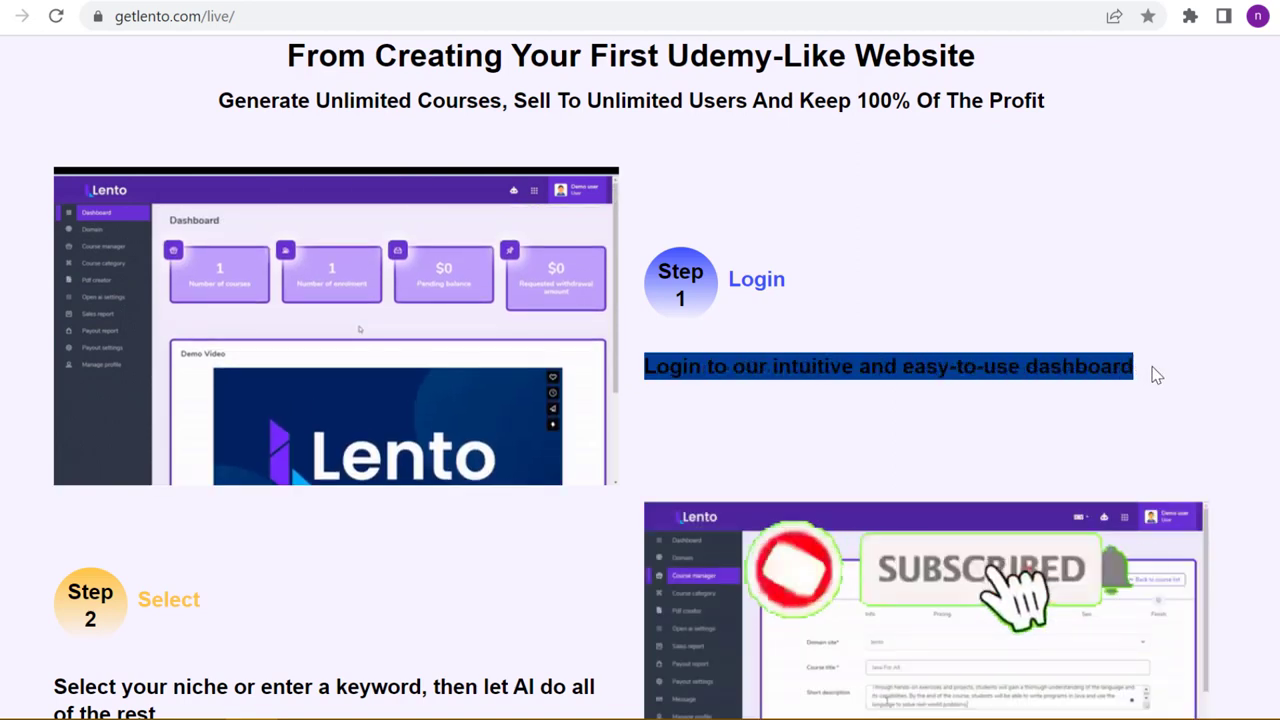
{"action": "scroll", "scroll_direction": "down", "scroll_amount": 3}
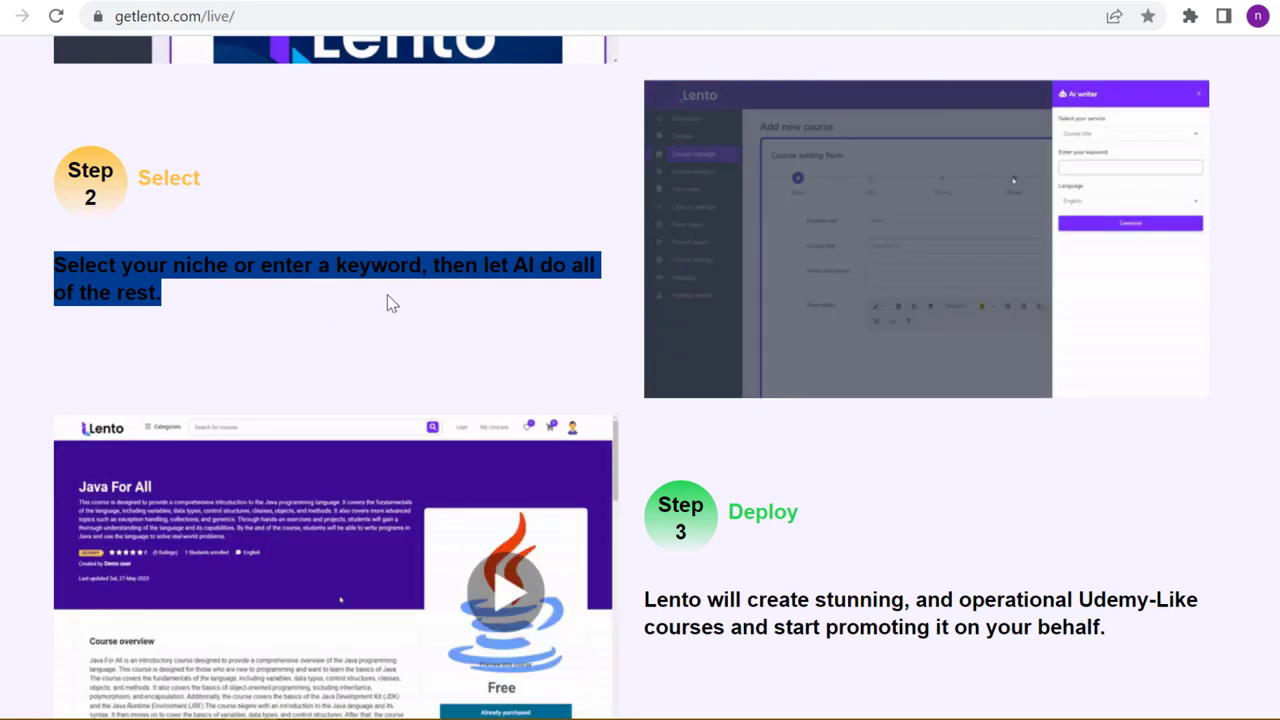
{"action": "scroll", "scroll_direction": "down", "scroll_amount": 3}
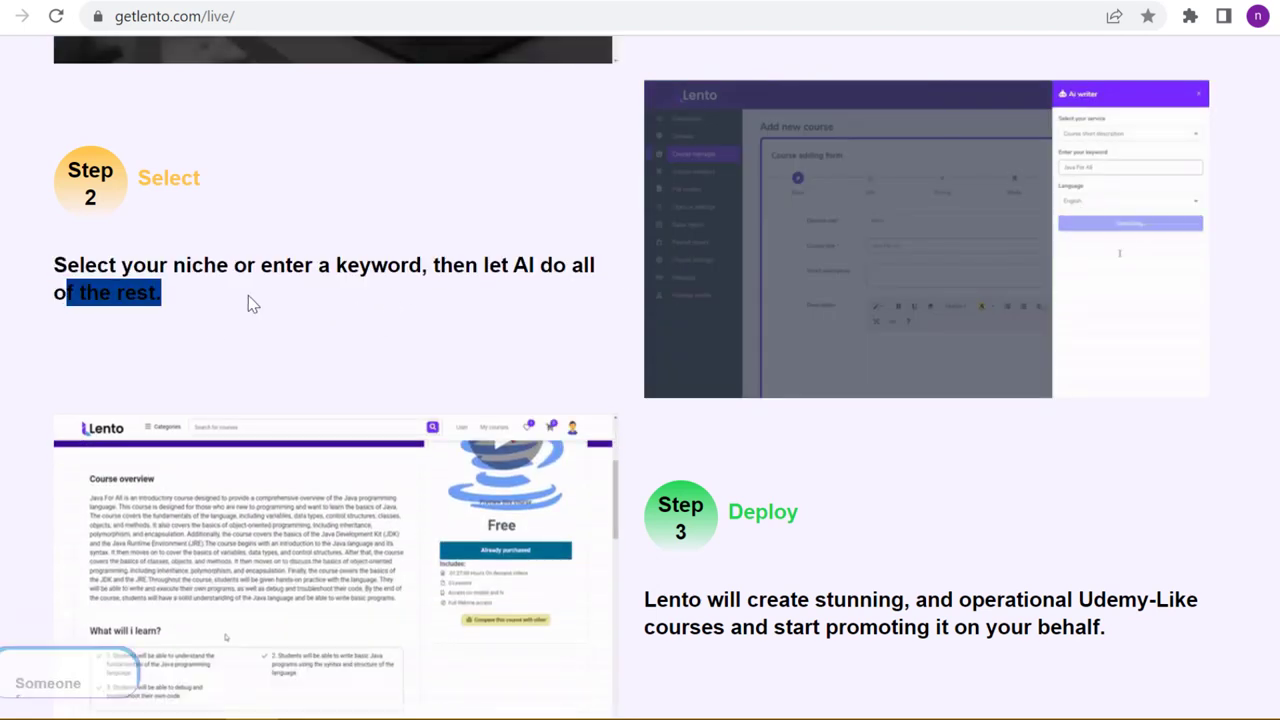
{"action": "scroll", "scroll_direction": "down", "scroll_amount": 3}
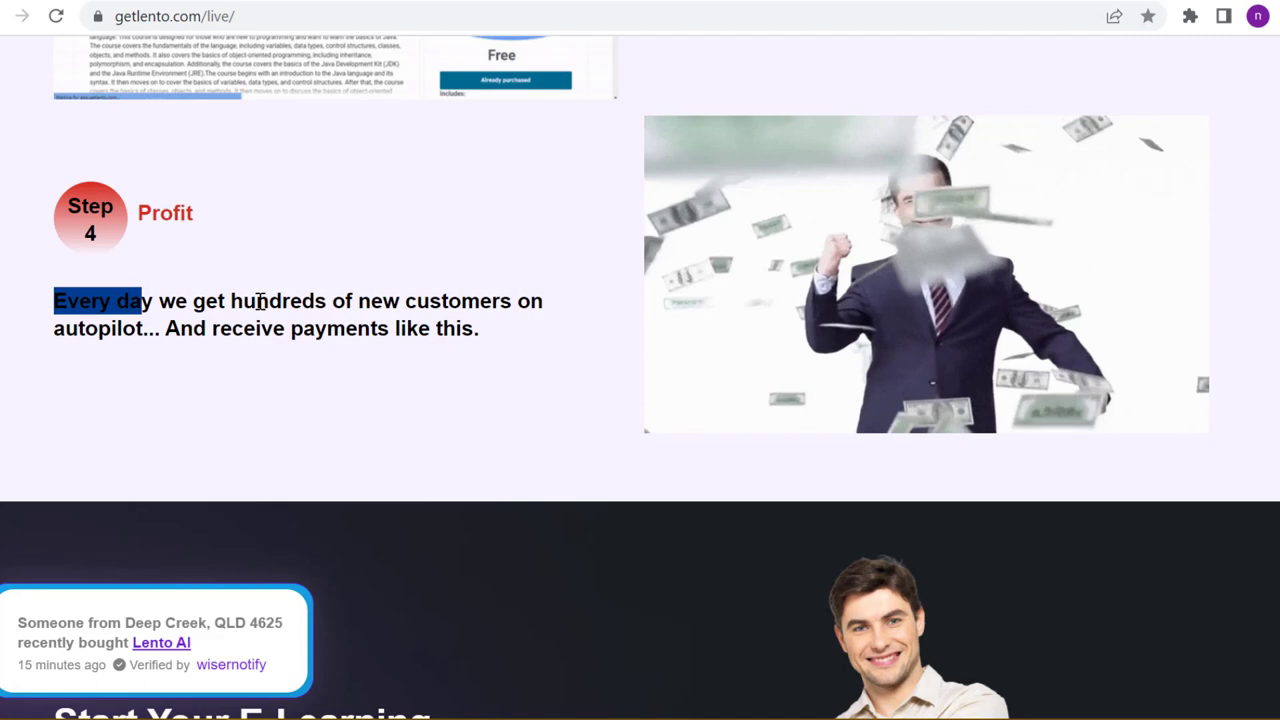
Highlight the Step 4 profit sentence, then move on to the 'Start Your E-Learning Business WITHOUT' banner
{"action": "left_click_drag", "start_coordinate": [54, 300], "coordinate": [478, 328]}
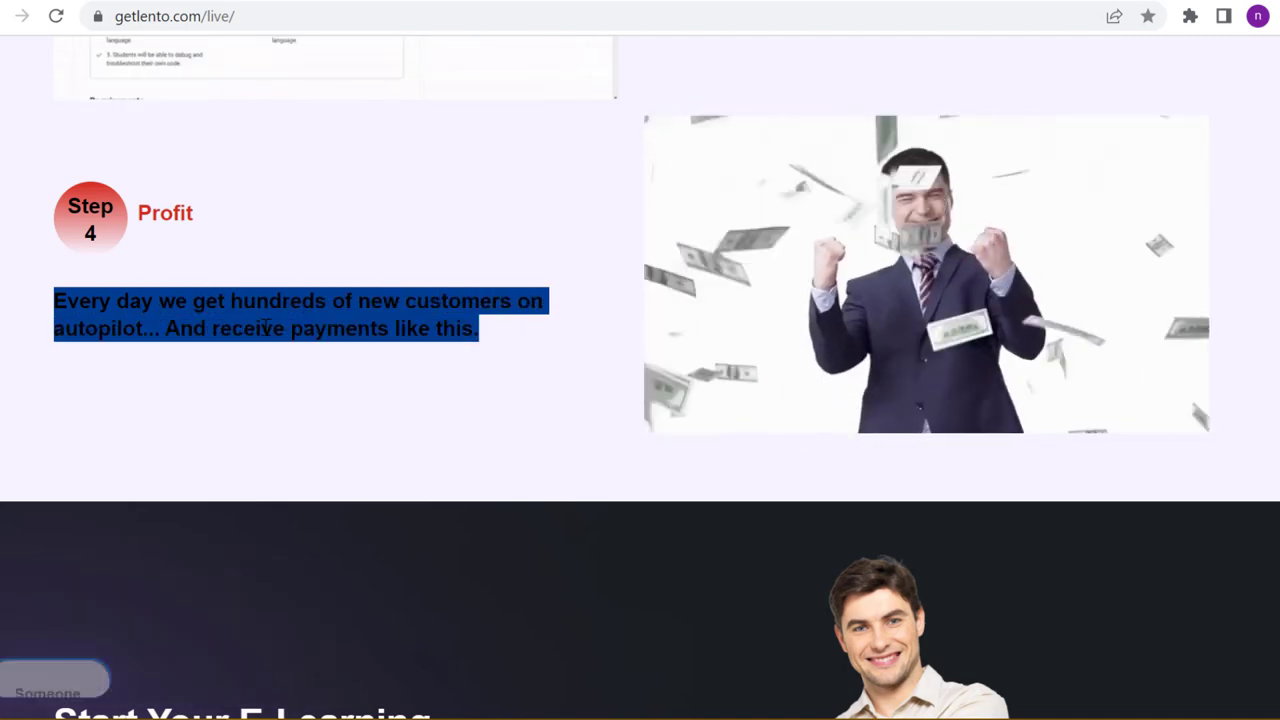
{"action": "scroll", "scroll_direction": "down", "scroll_amount": 3}
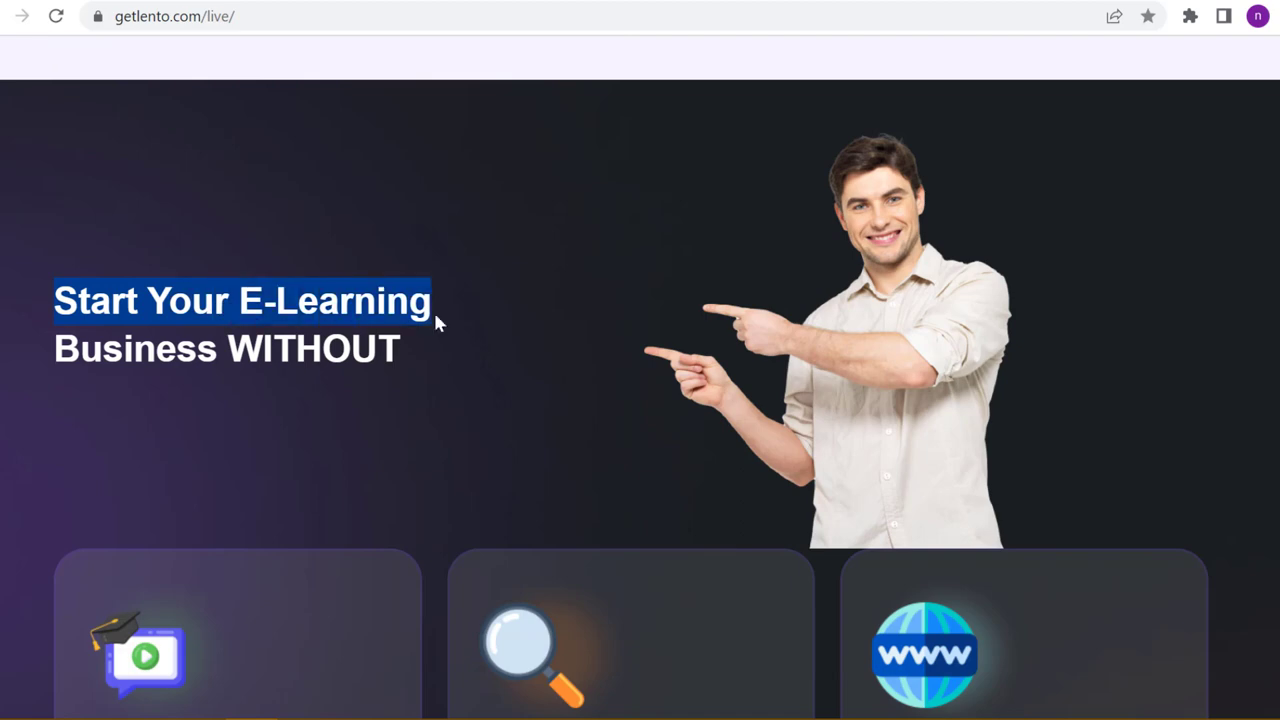
Scroll past the Designing A Website row to the Paying For Traffic, Automation and Funnel cards
{"action": "scroll", "scroll_direction": "down", "scroll_amount": 3}
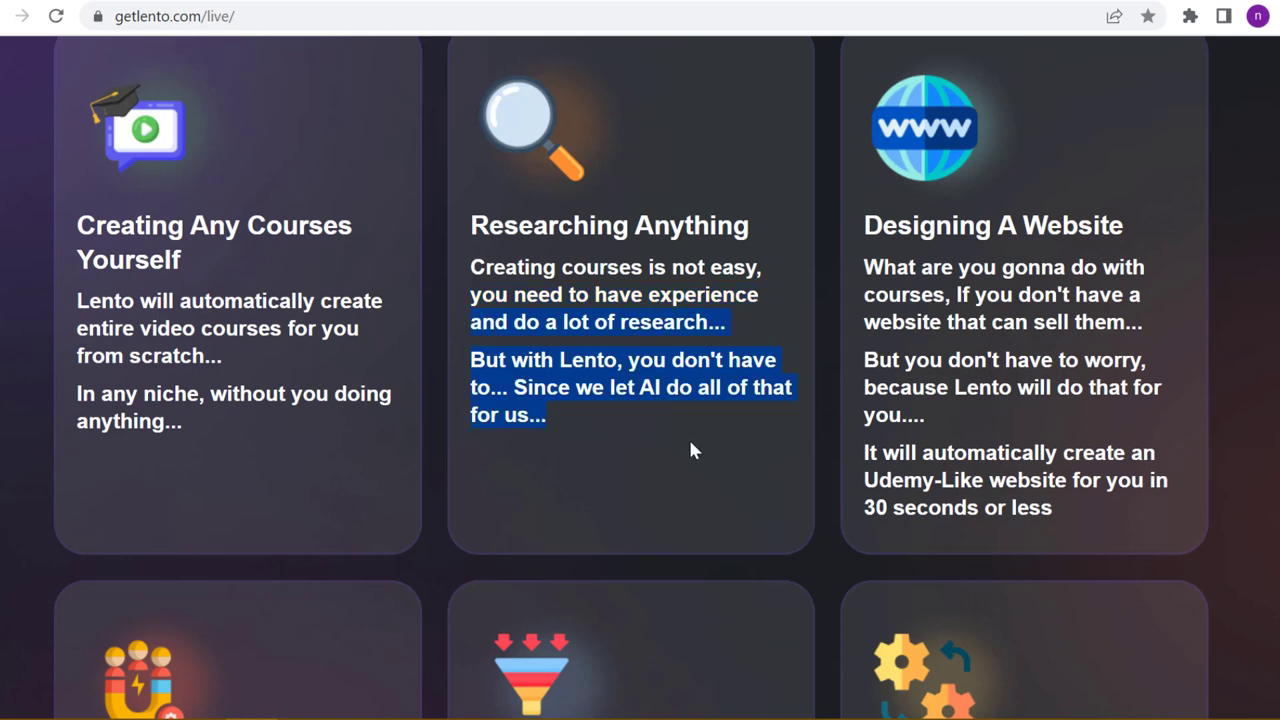
{"action": "mouse_move", "coordinate": [644, 348]}
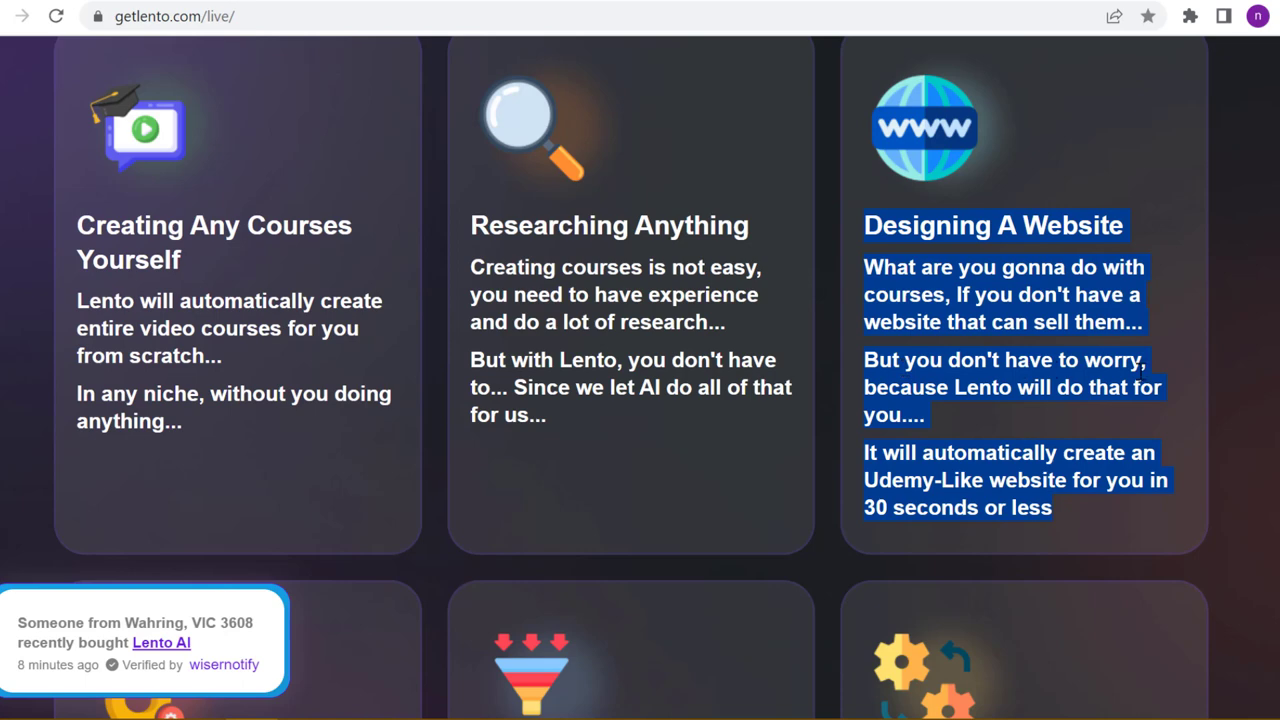
{"action": "mouse_move", "coordinate": [938, 438]}
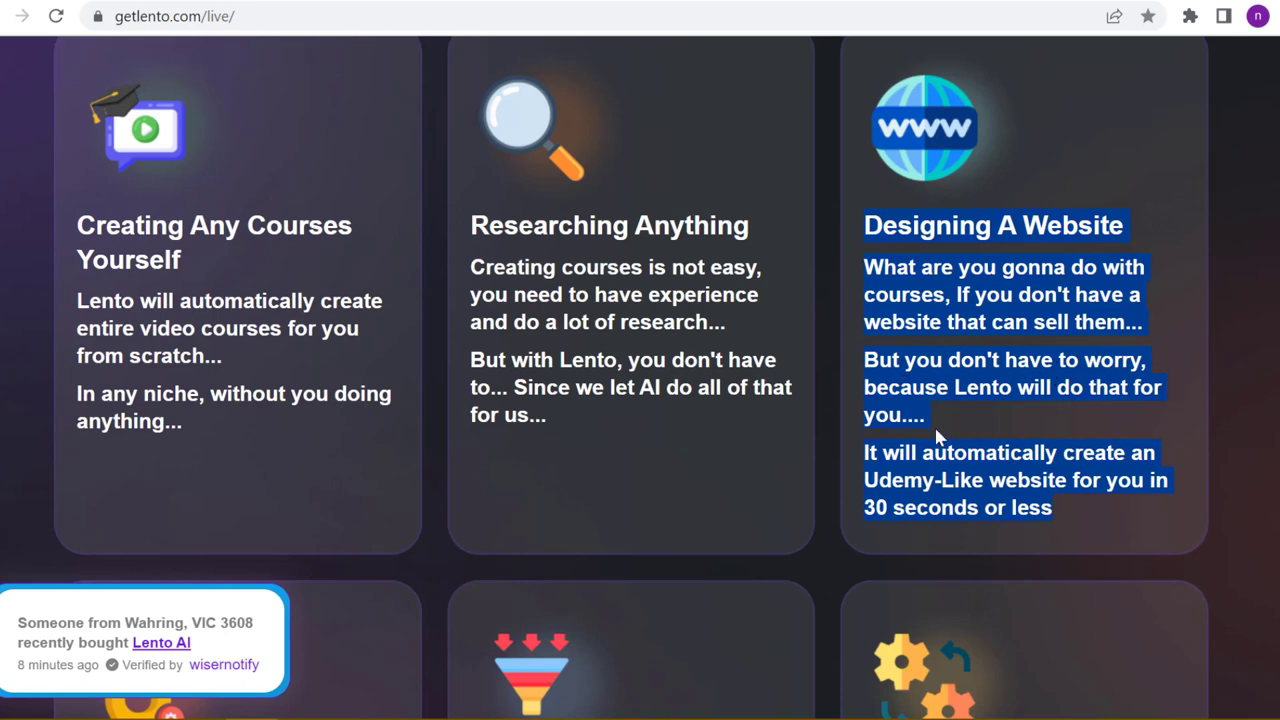
{"action": "scroll", "scroll_direction": "down", "scroll_amount": 3}
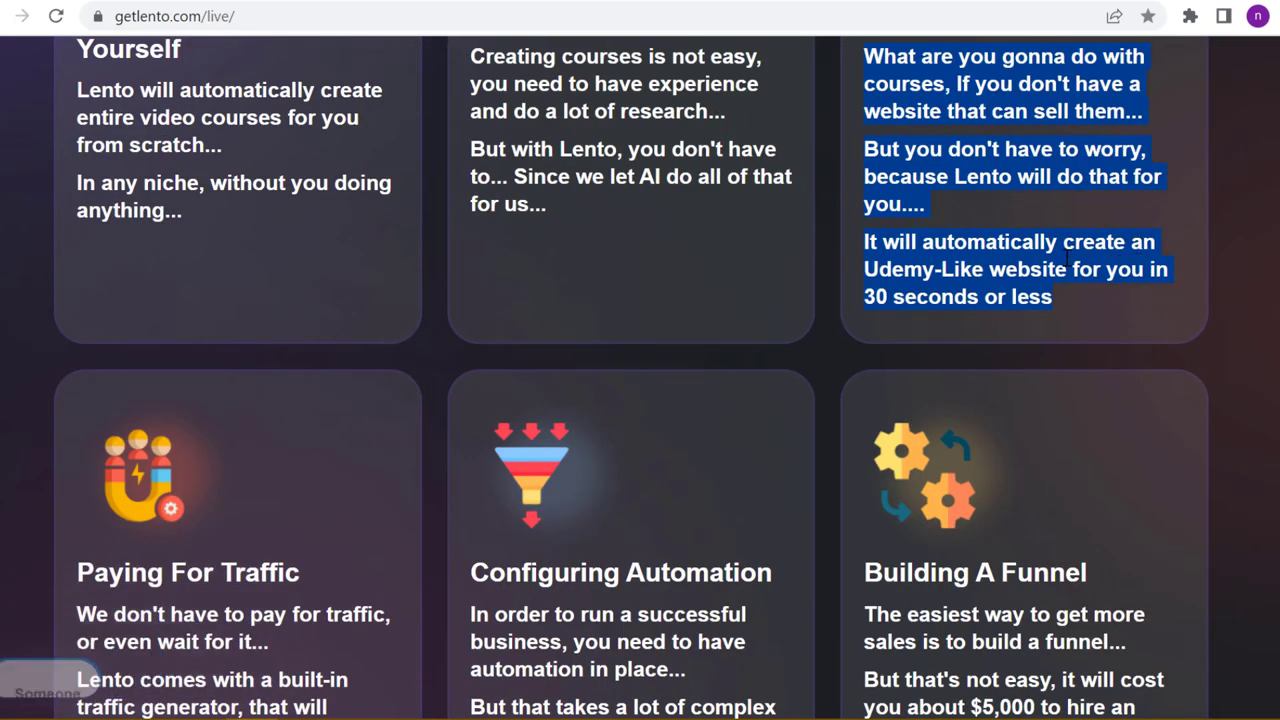
{"action": "mouse_move", "coordinate": [896, 330]}
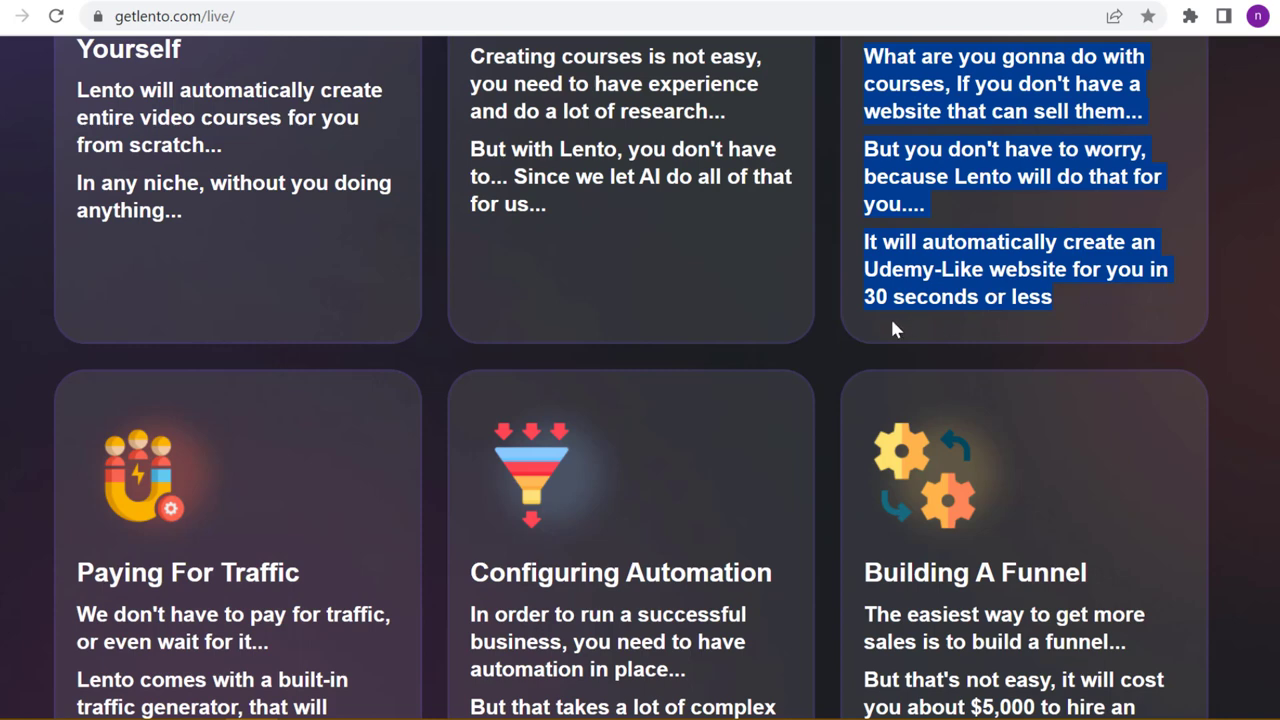
{"action": "scroll", "scroll_direction": "down", "scroll_amount": 3}
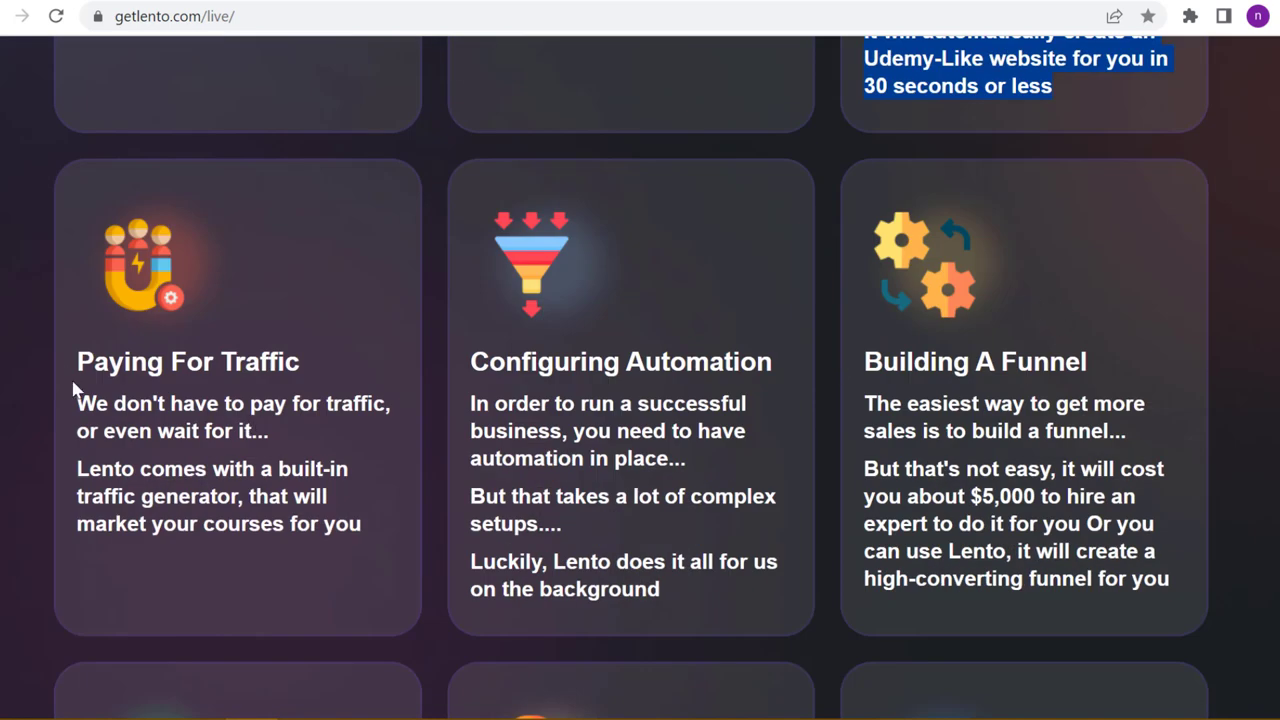
{"action": "double_click", "coordinate": [188, 360]}
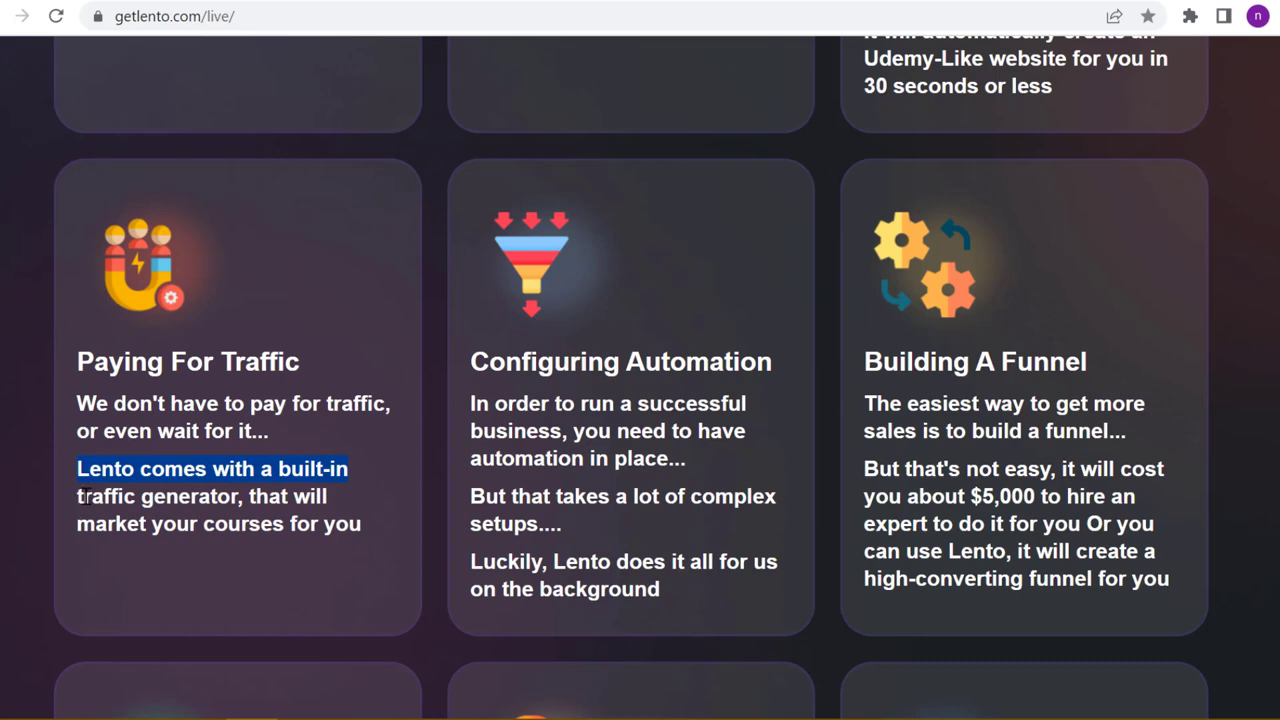
{"action": "scroll", "scroll_direction": "down", "scroll_amount": 3}
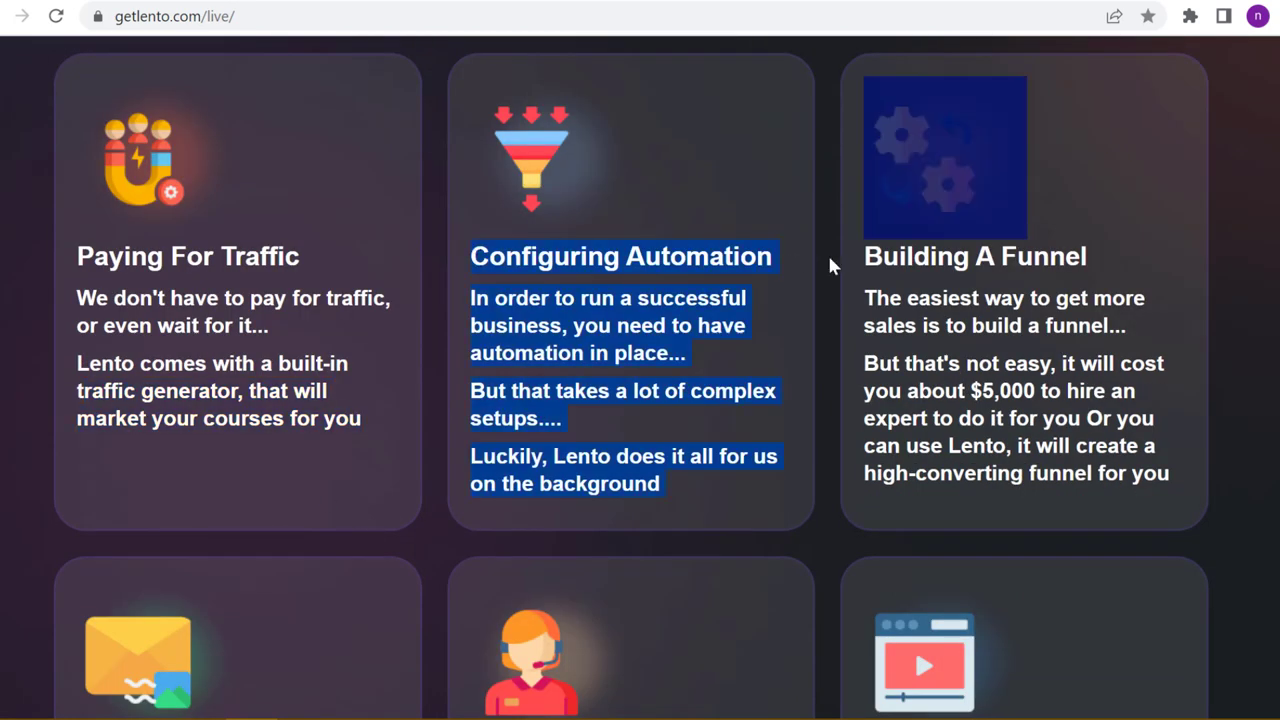
{"action": "mouse_move", "coordinate": [700, 324]}
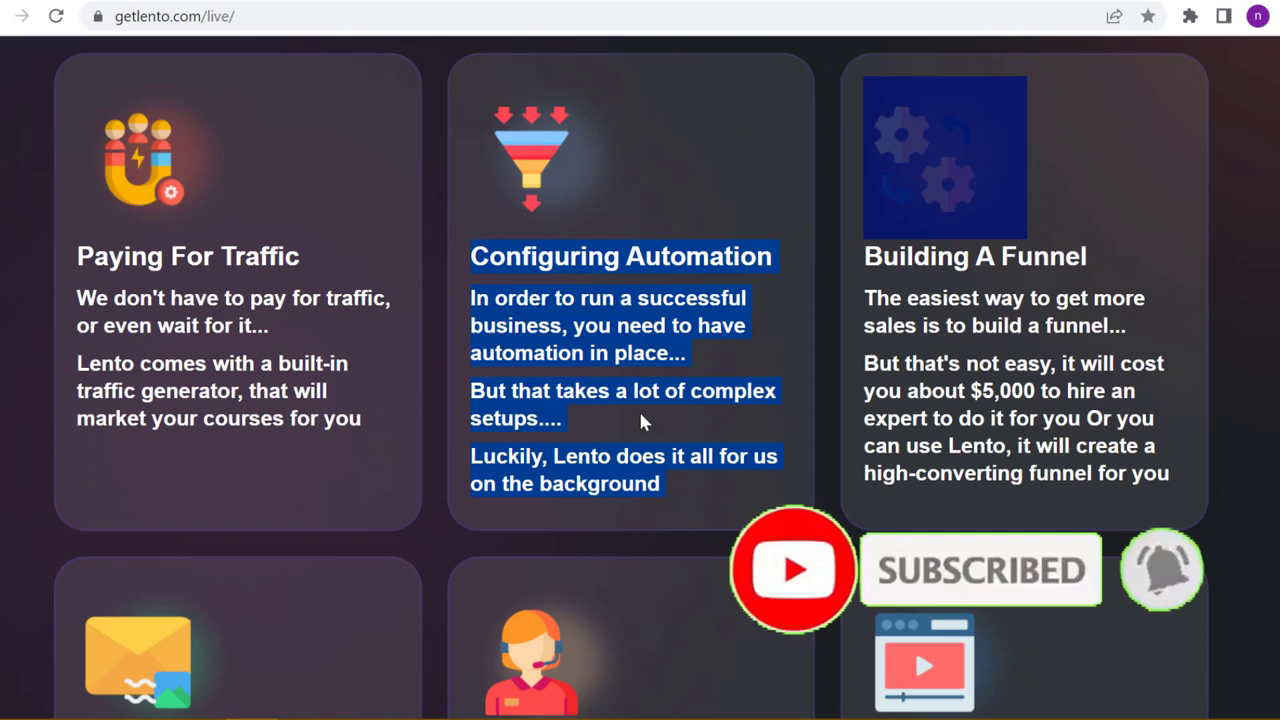
{"action": "scroll", "scroll_direction": "down", "scroll_amount": 3}
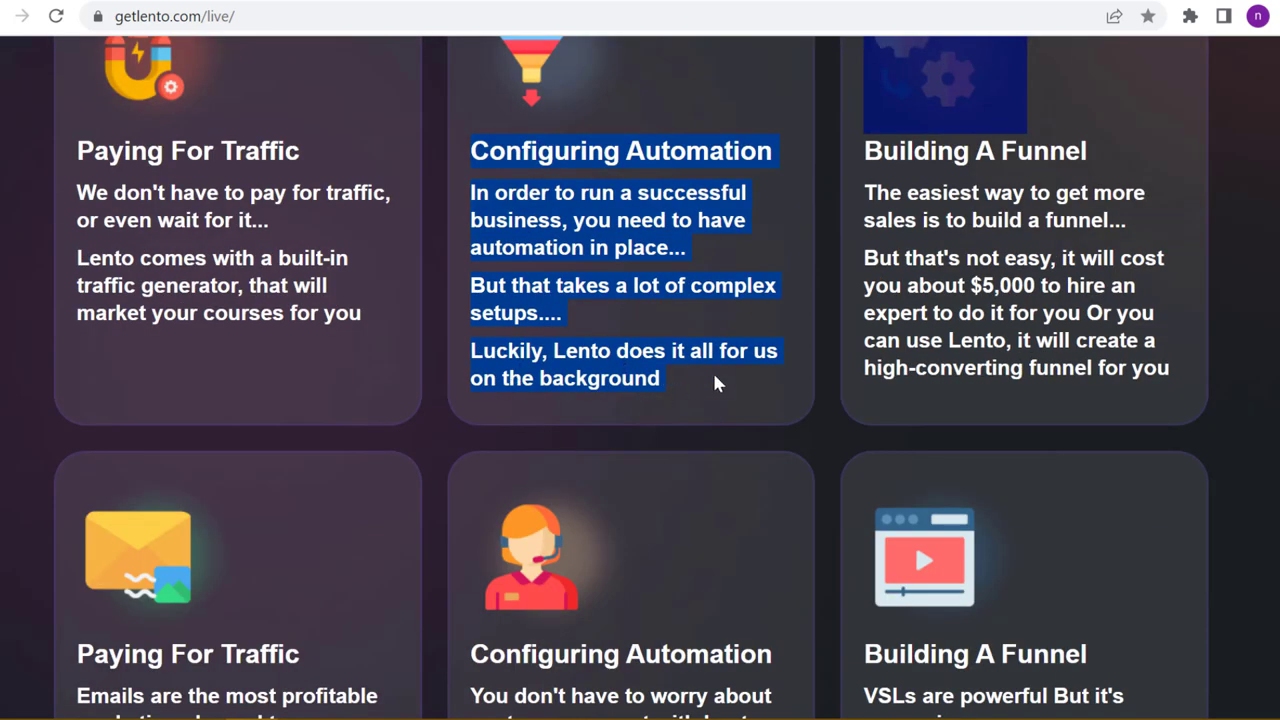
{"action": "scroll", "scroll_direction": "up", "scroll_amount": 3}
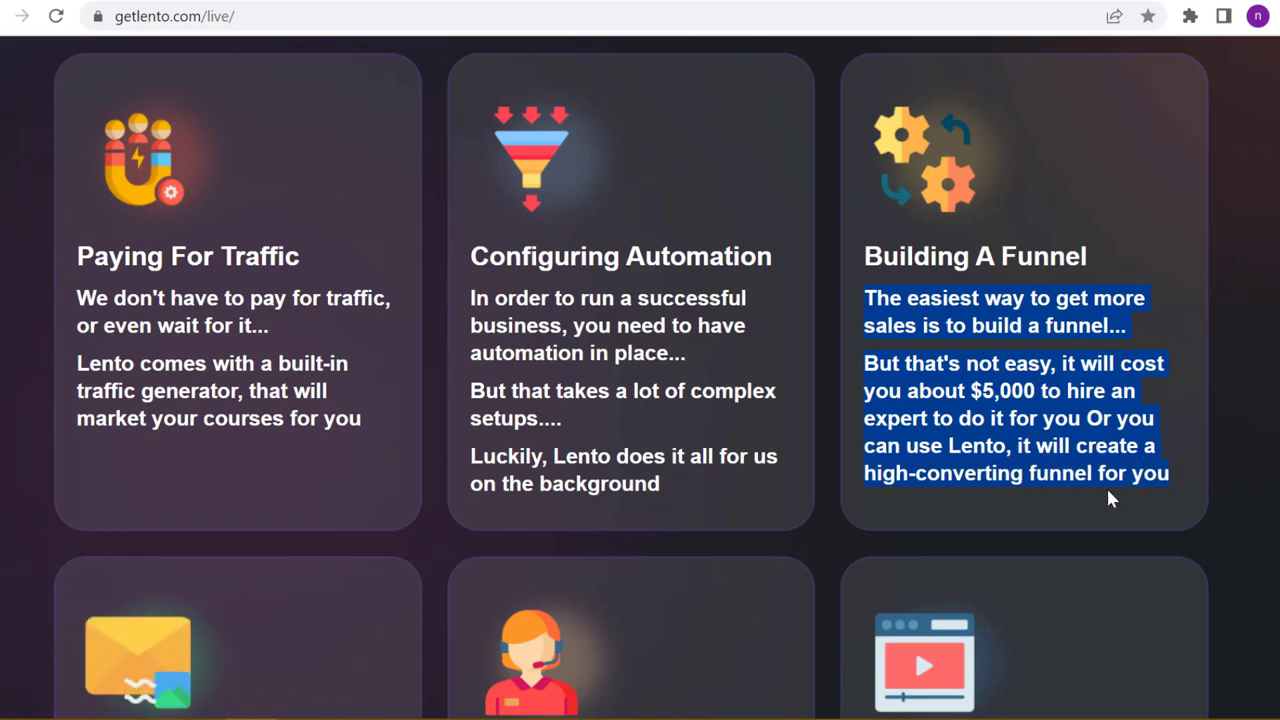
{"action": "scroll", "scroll_direction": "down", "scroll_amount": 3}
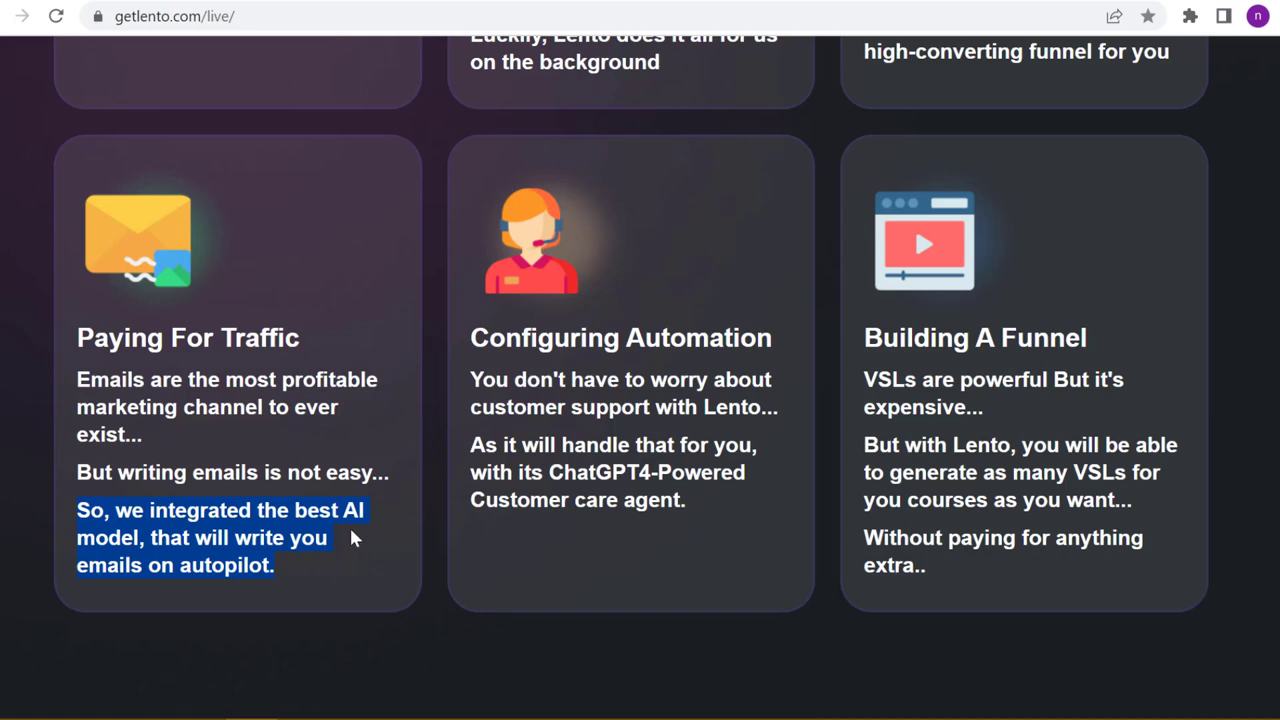
Scroll past the second row of feature cards to the 'Thousands Of People' testimonial videos
{"action": "scroll", "scroll_direction": "down", "scroll_amount": 3}
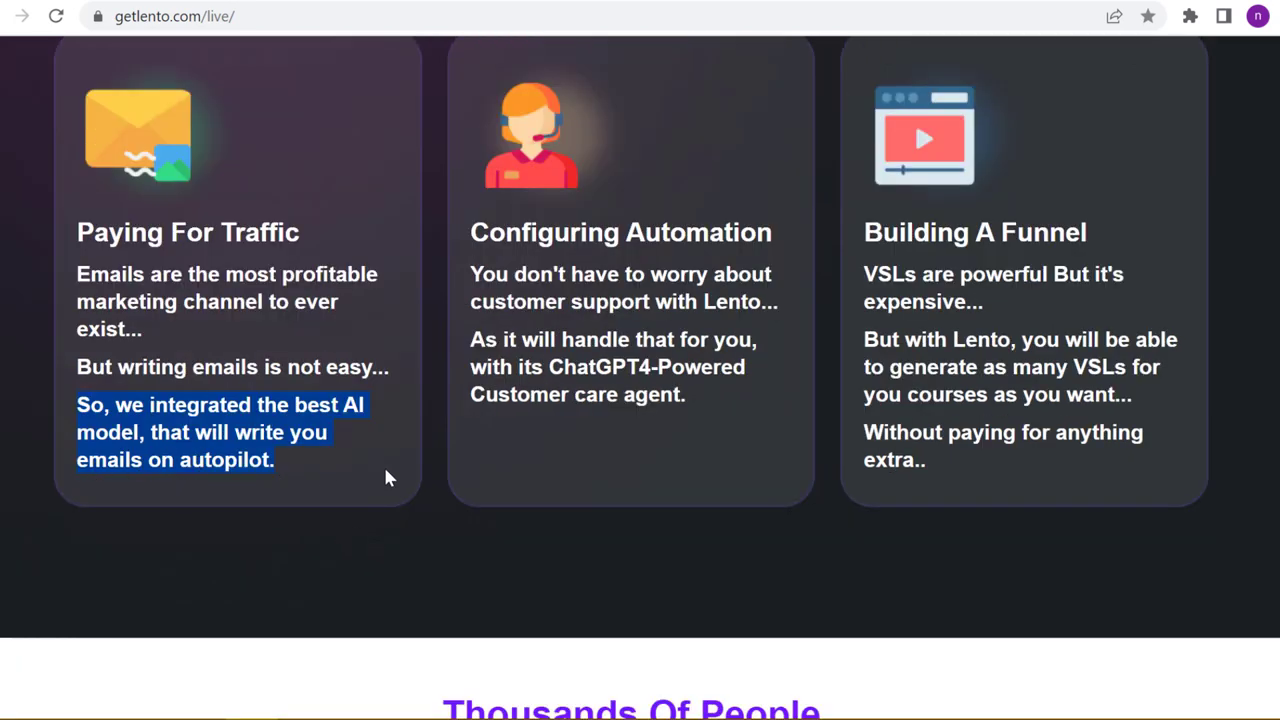
{"action": "scroll", "scroll_direction": "up", "scroll_amount": 3}
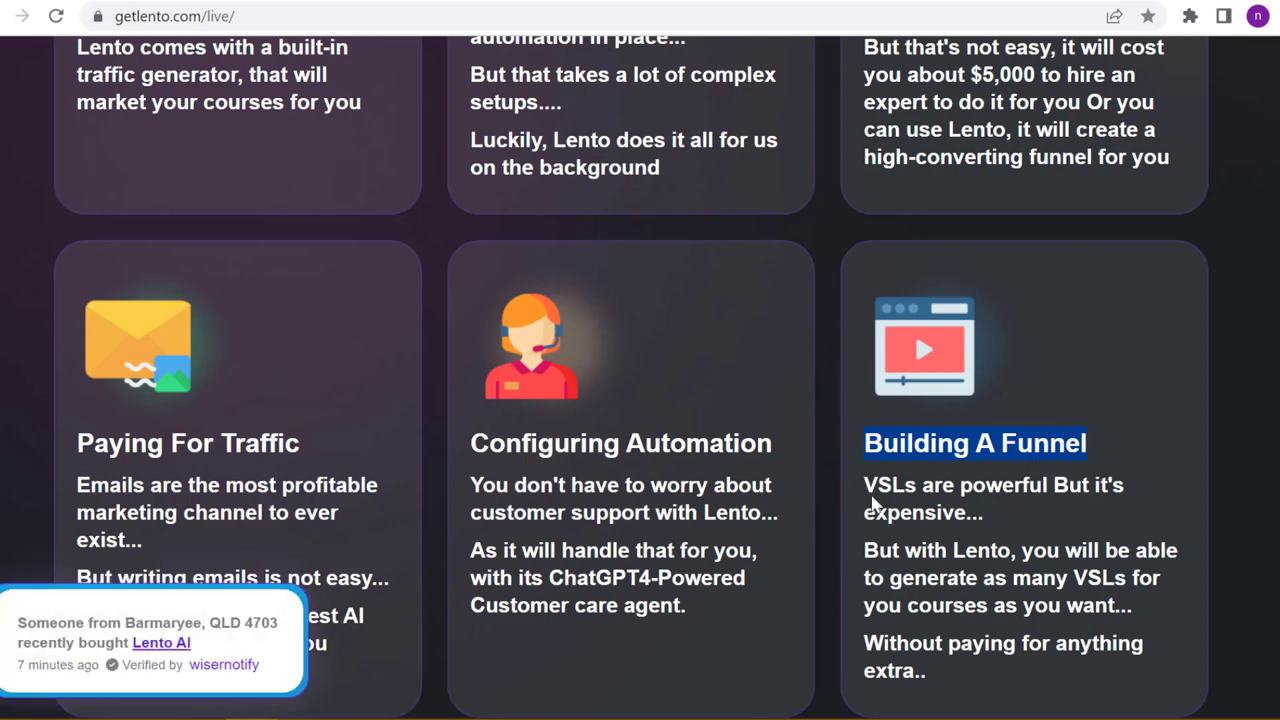
{"action": "scroll", "scroll_direction": "down", "scroll_amount": 3}
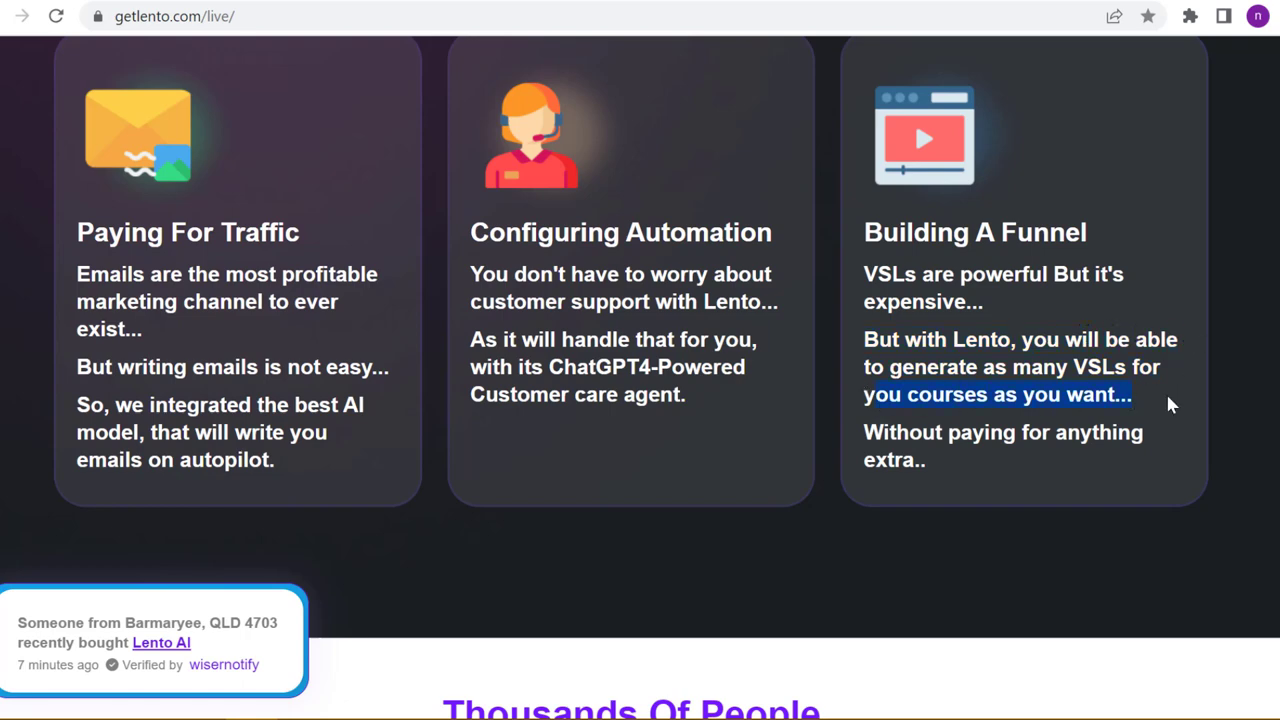
{"action": "scroll", "scroll_direction": "down", "scroll_amount": 3}
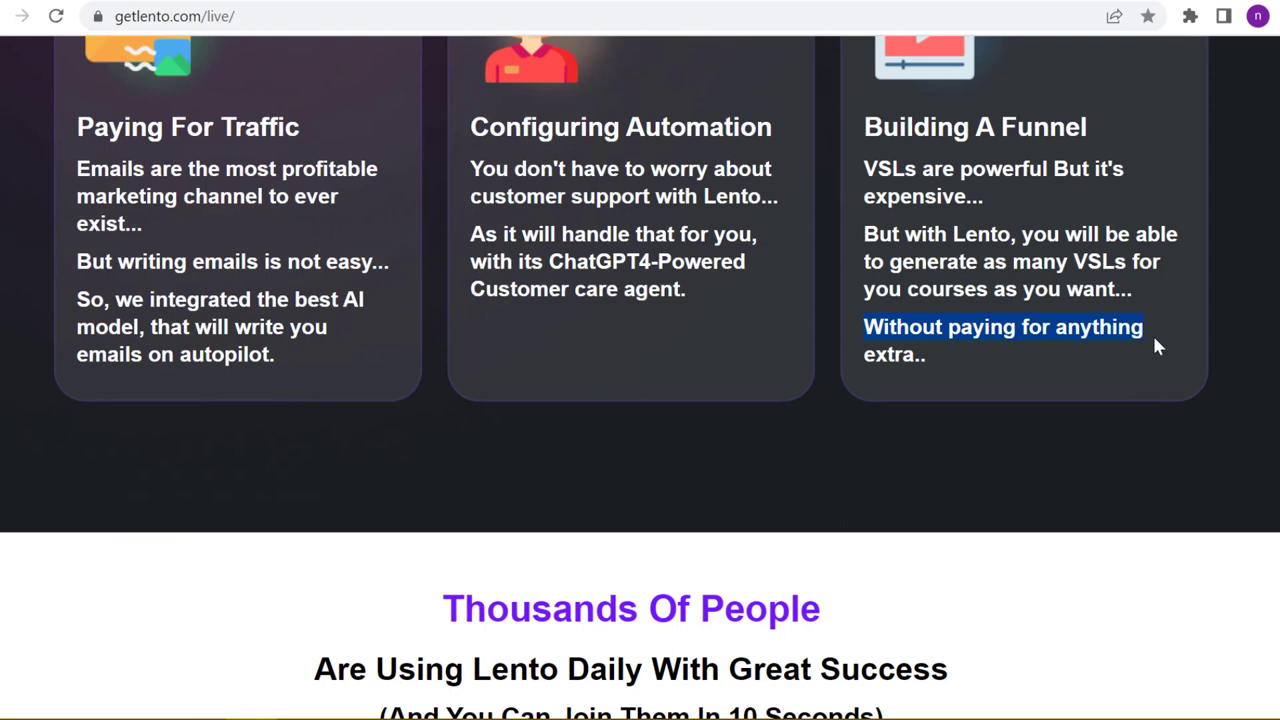
{"action": "scroll", "scroll_direction": "down", "scroll_amount": 3}
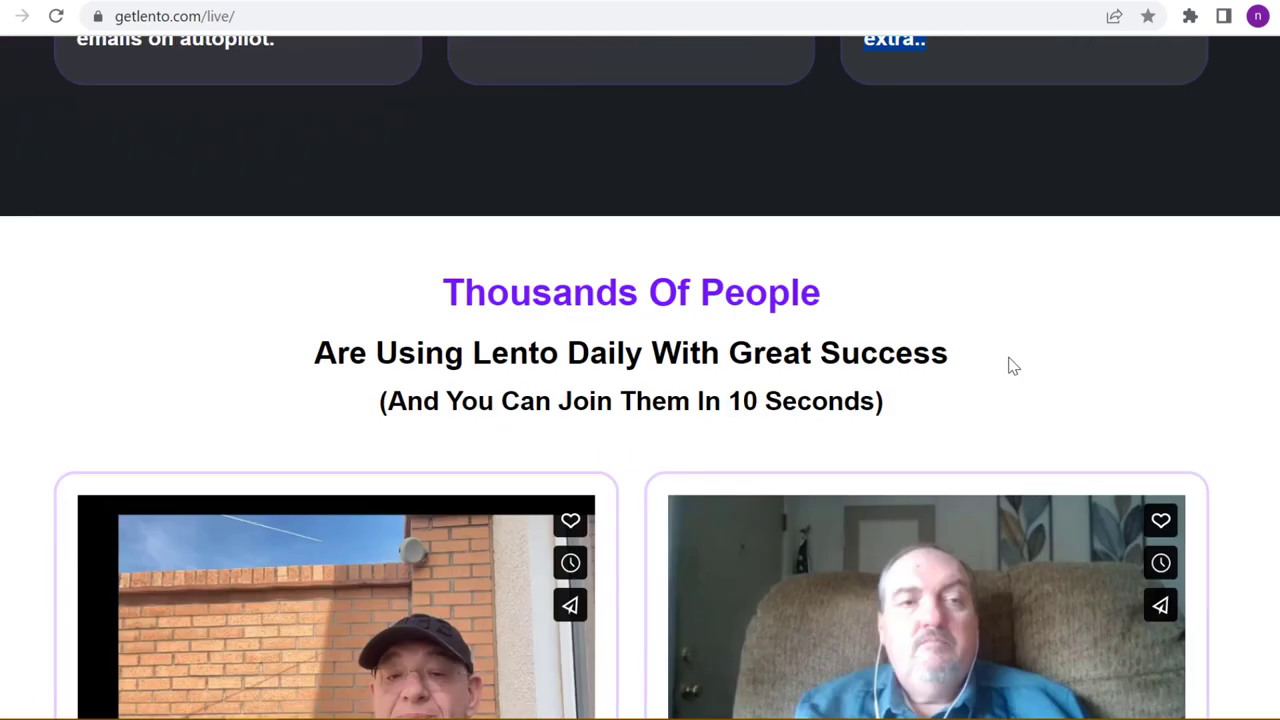